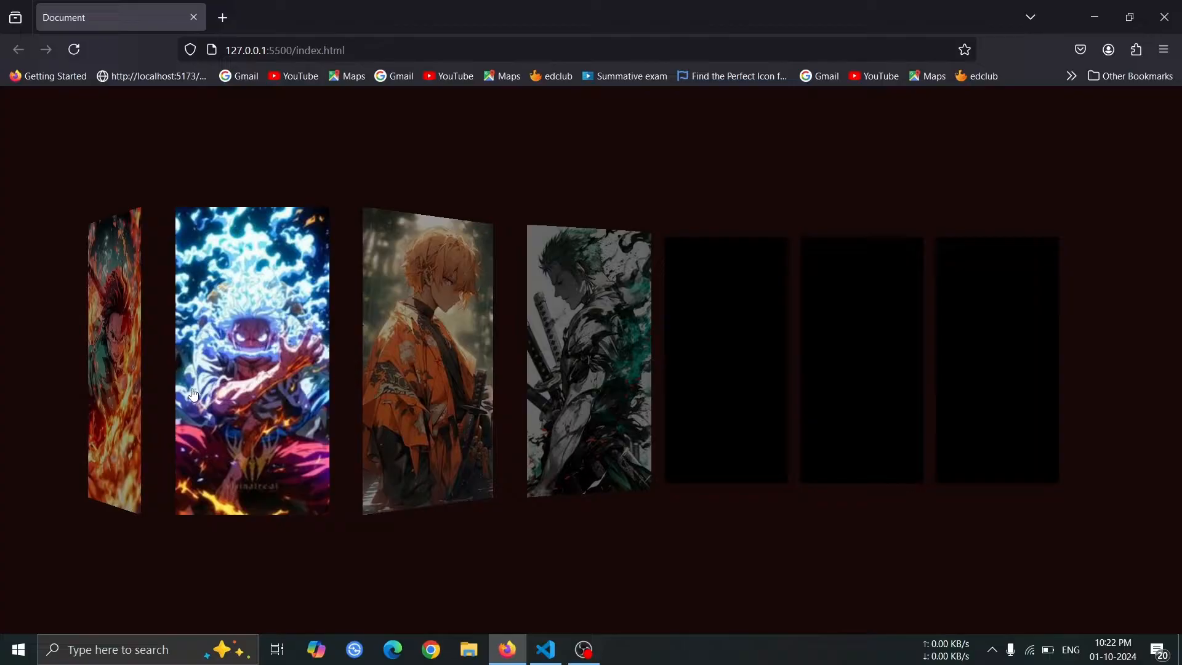
Build a container div with seven item divs, each holding an empty img tag, via Emmet
{"action": "left_click", "coordinate": [546, 648]}
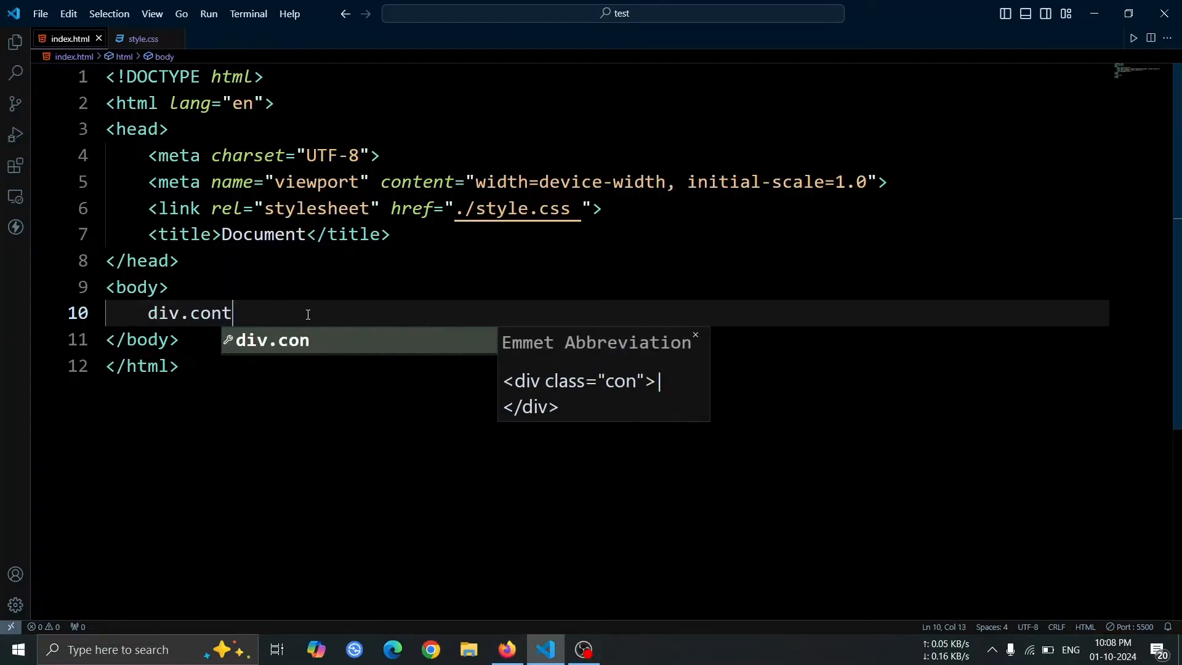
{"action": "key", "text": "Tab"}
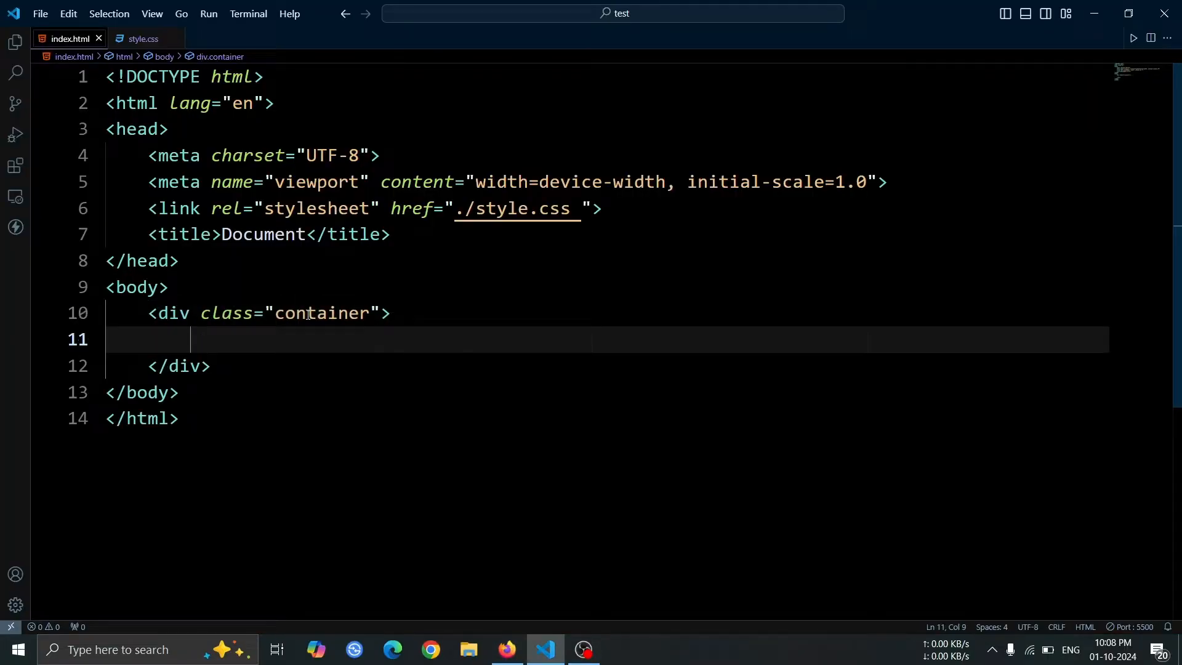
{"action": "type", "text": "div.it"}
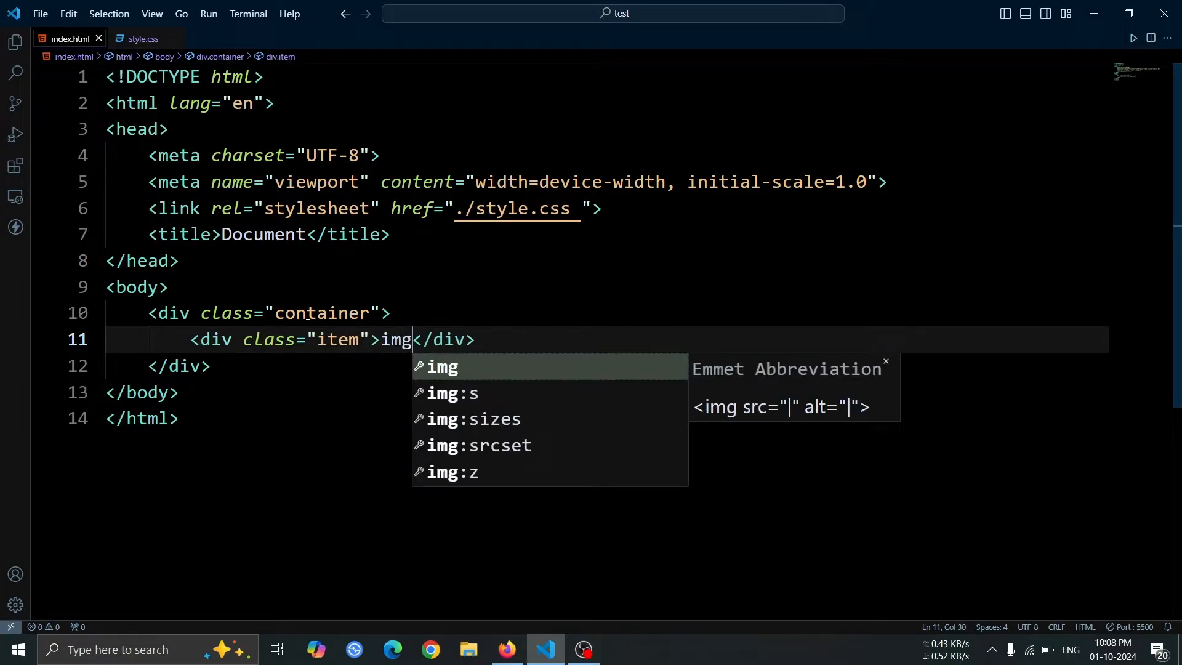
{"action": "key", "text": "Tab"}
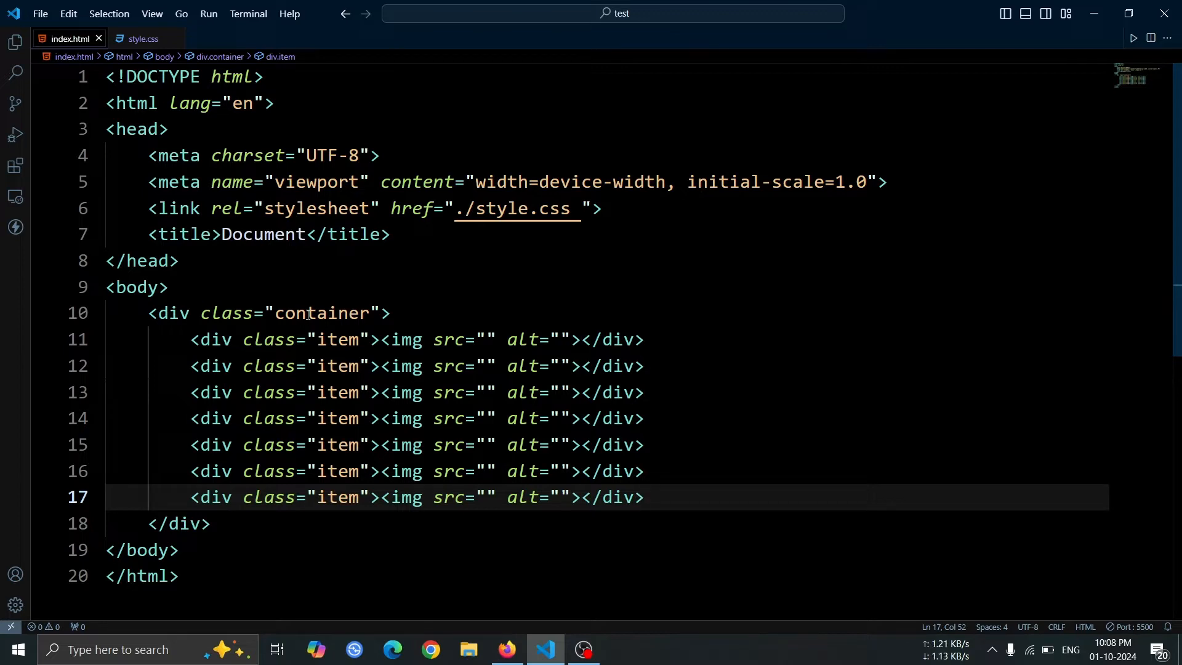
Paste Pinterest pinimg URLs into the src attributes of all seven img tags
{"action": "left_click", "coordinate": [486, 339]}
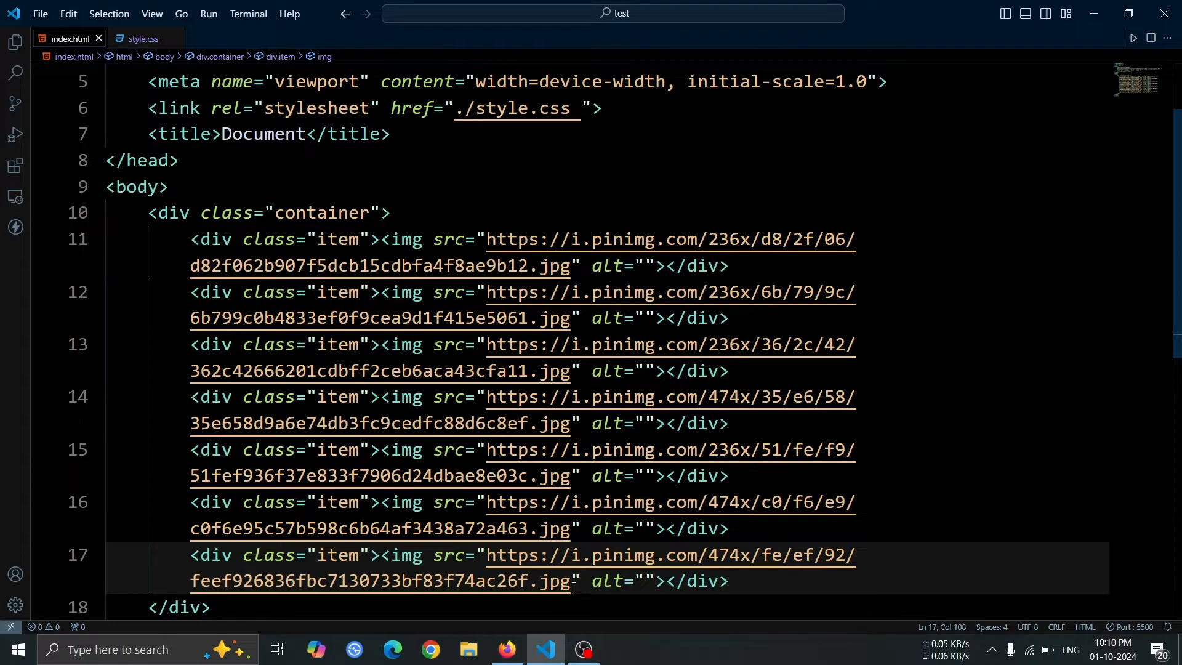
{"action": "mouse_move", "coordinate": [812, 590]}
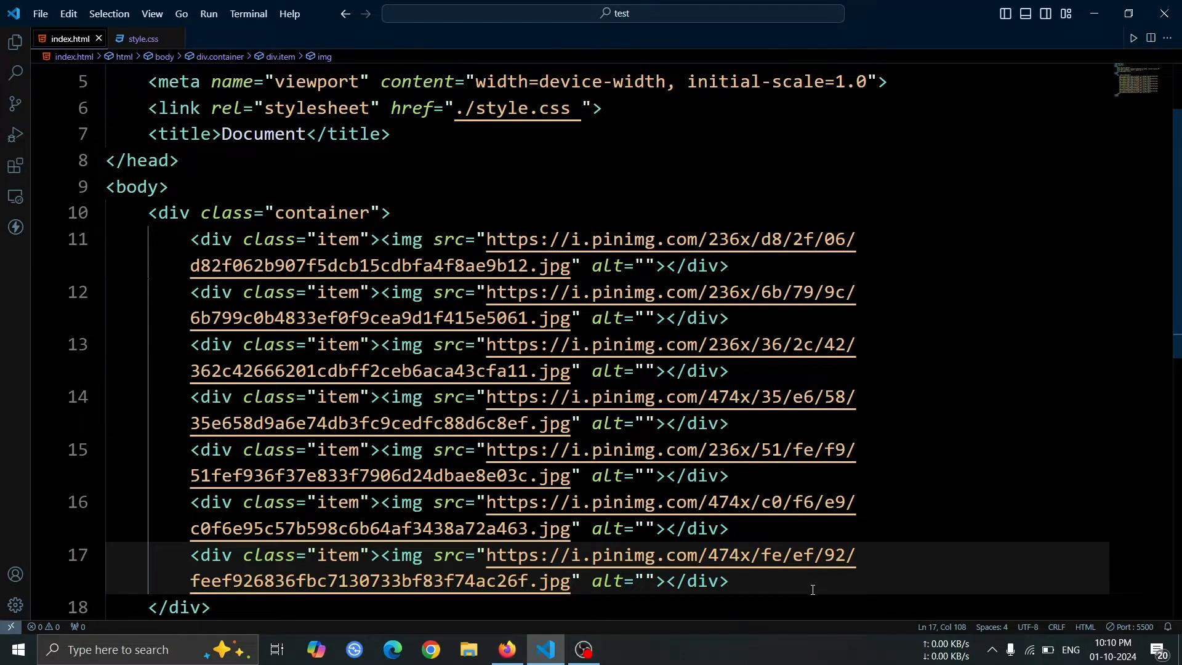
{"action": "scroll", "scroll_direction": "down", "scroll_amount": 3}
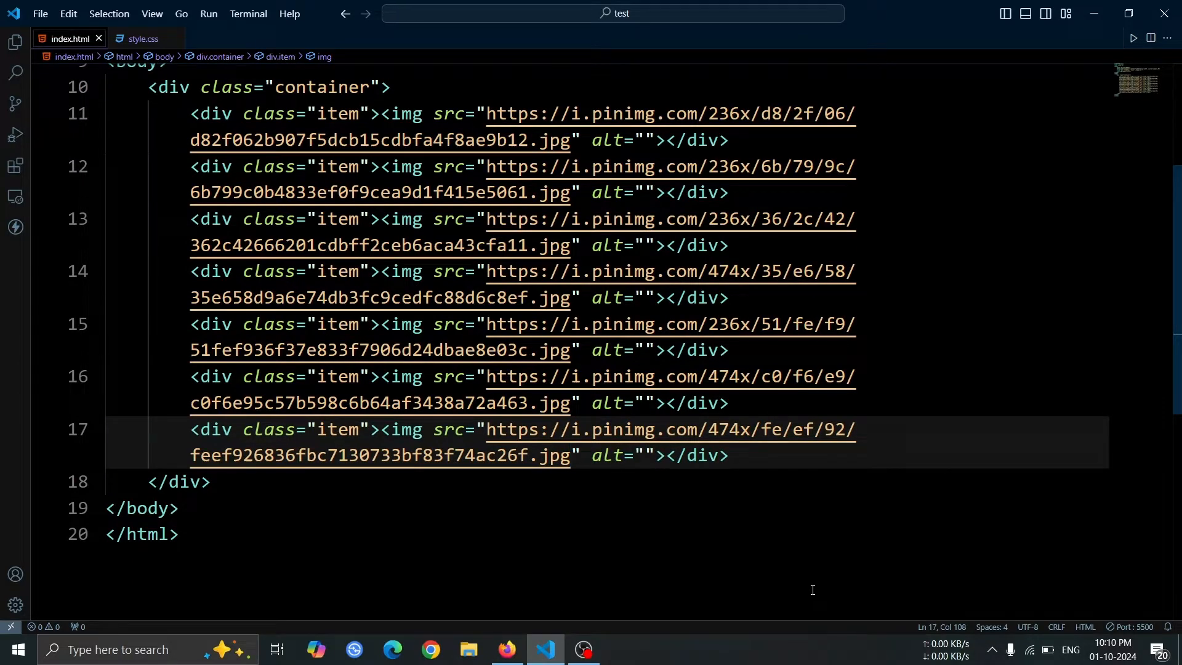
In style.css, add a * reset and html, body at 100% size with #180909 background
{"action": "left_click", "coordinate": [141, 38]}
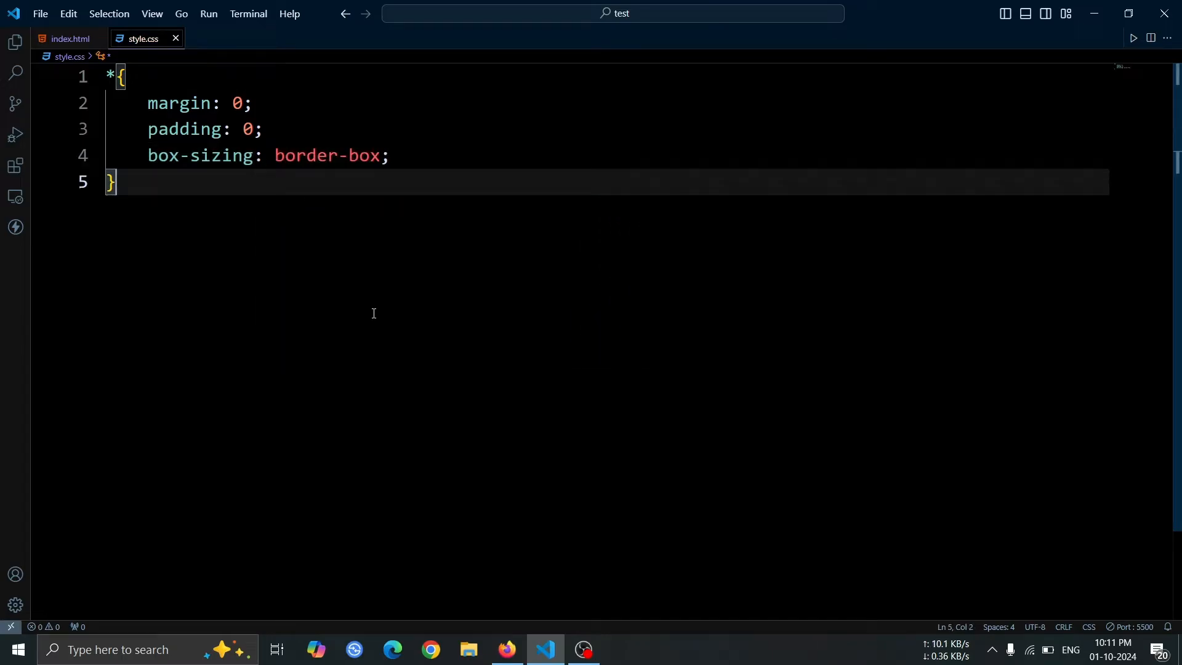
{"action": "type", "text": "html, body{"}
{"action": "type", "text": "width: 100;"}
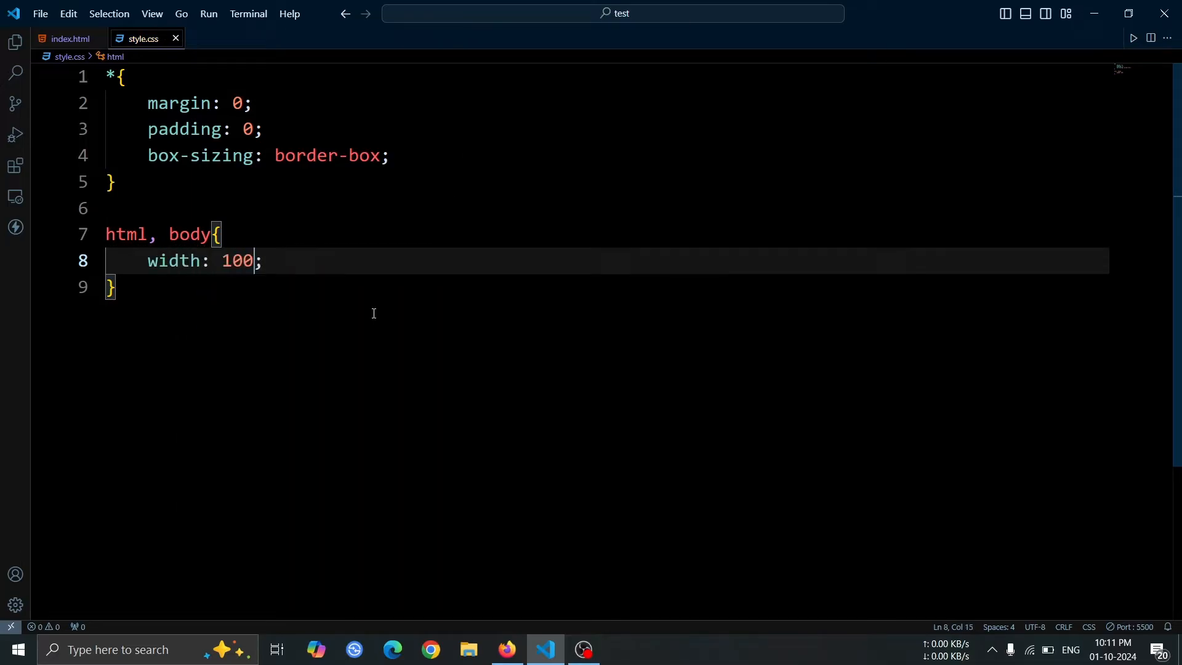
{"action": "type", "text": "%;"}
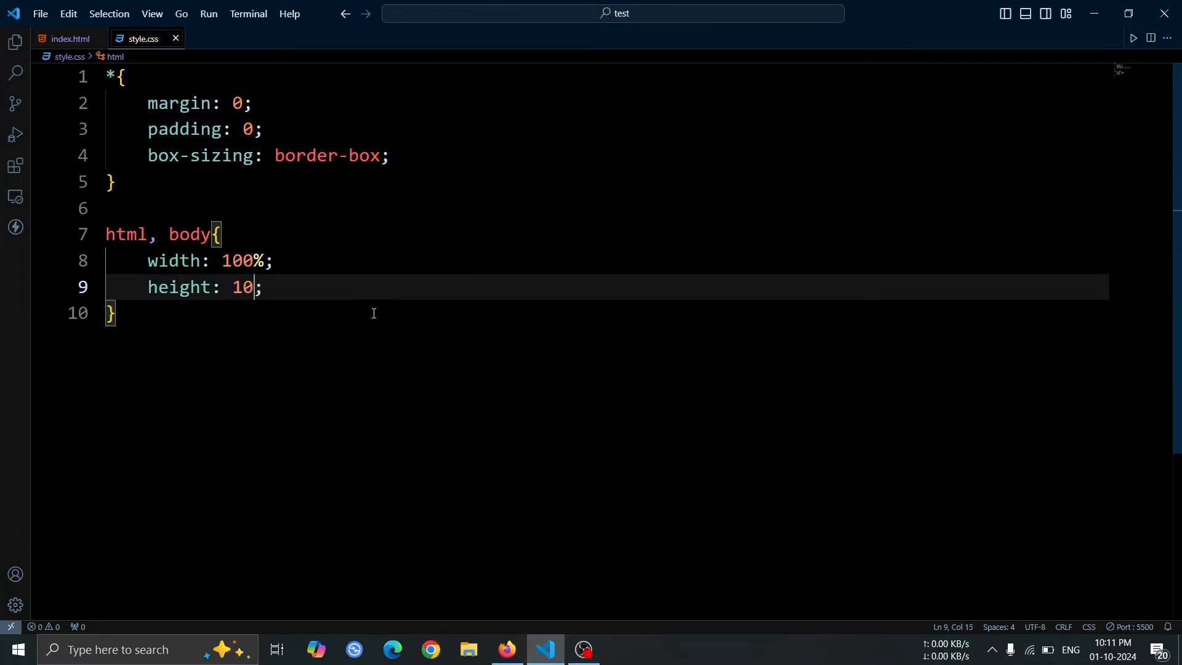
{"action": "type", "text": "0%;"}
{"action": "type", "text": "background: #;"}
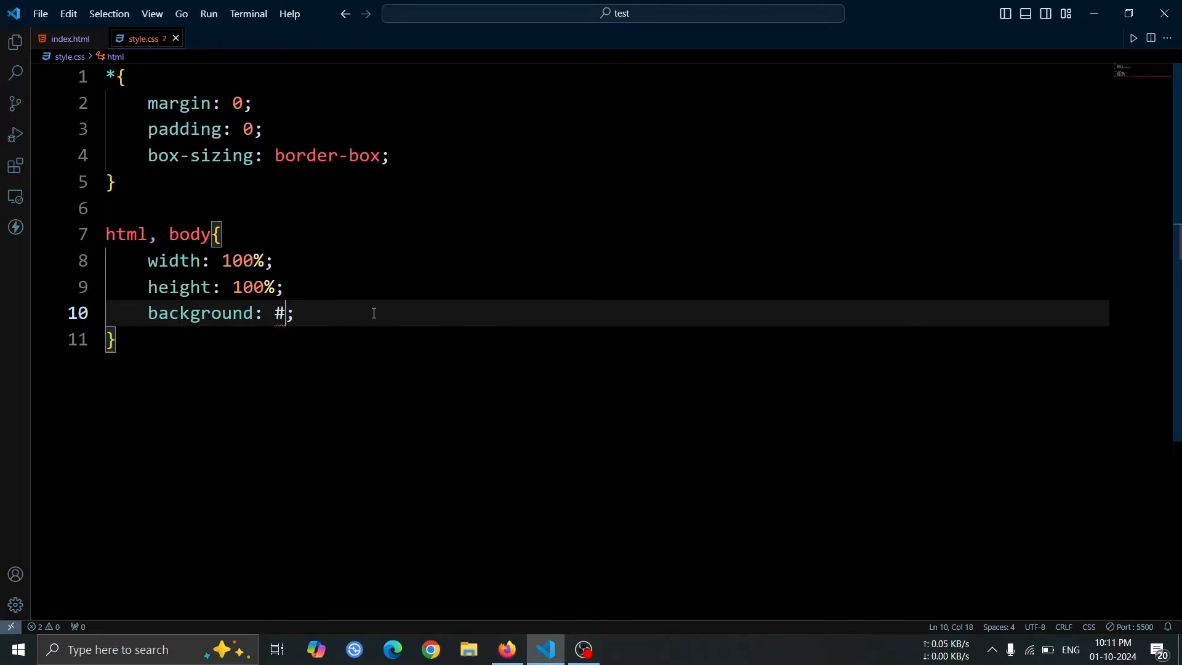
{"action": "type", "text": "180909"}
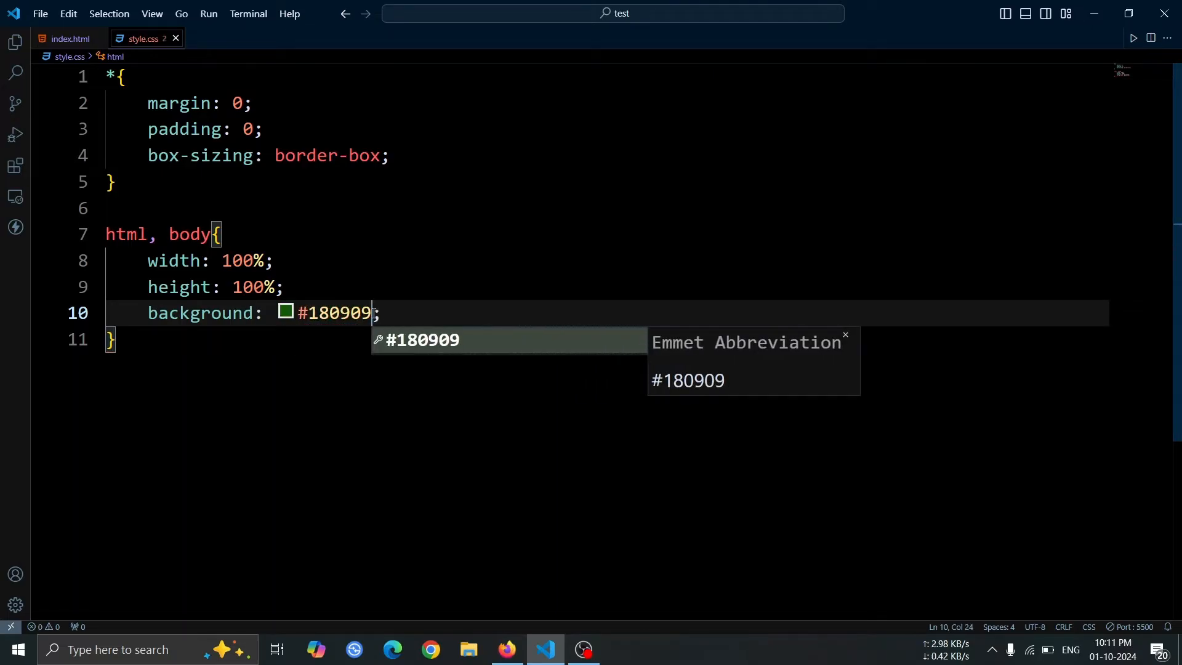
{"action": "key", "text": "Enter"}
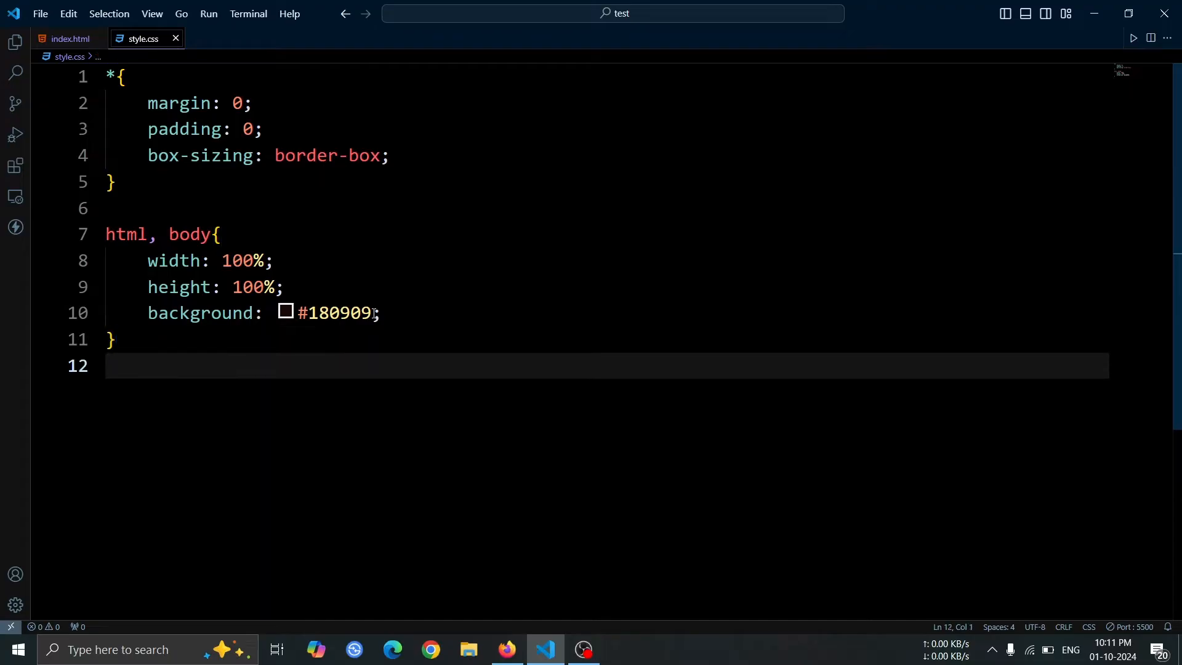
{"action": "key", "text": "enter"}
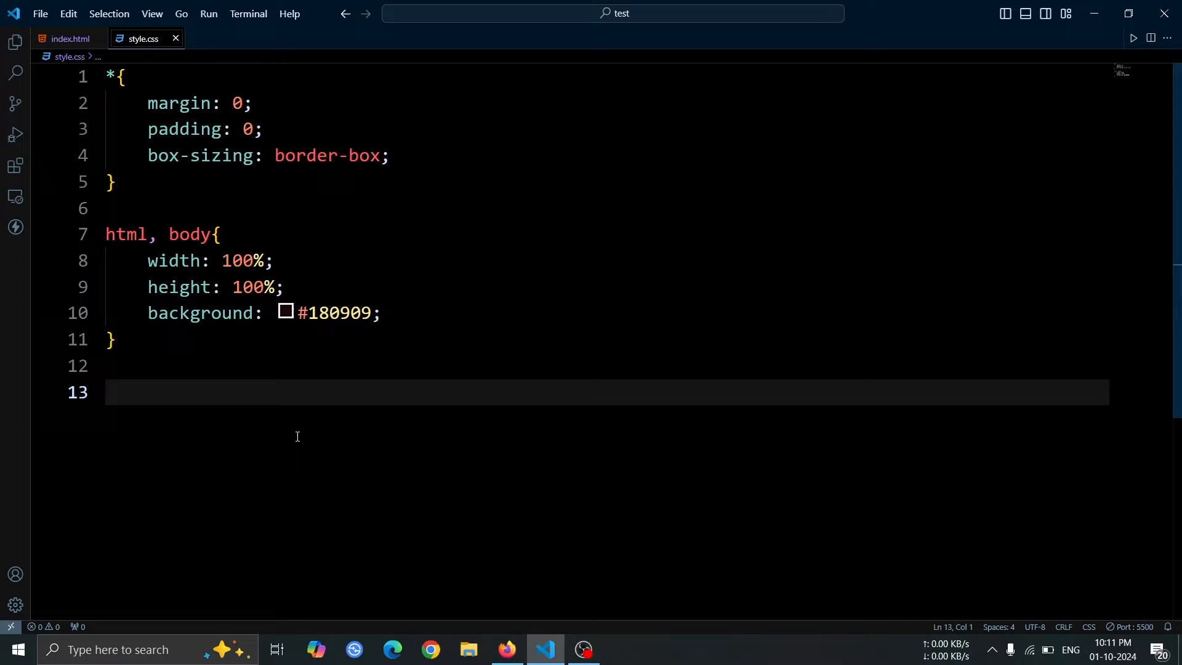
Give .container 100% width, 100vh height, centred flex layout and 1rem gap; preview in Firefox
{"action": "type", "text": ".container{"}
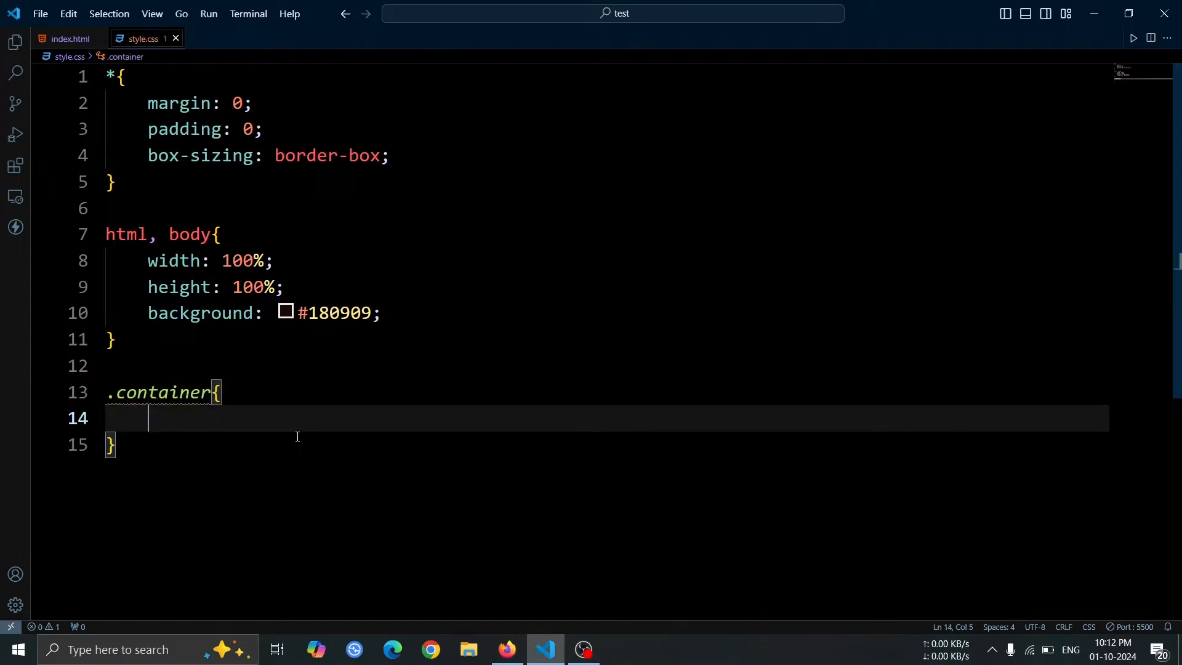
{"action": "type", "text": "width: 100%;"}
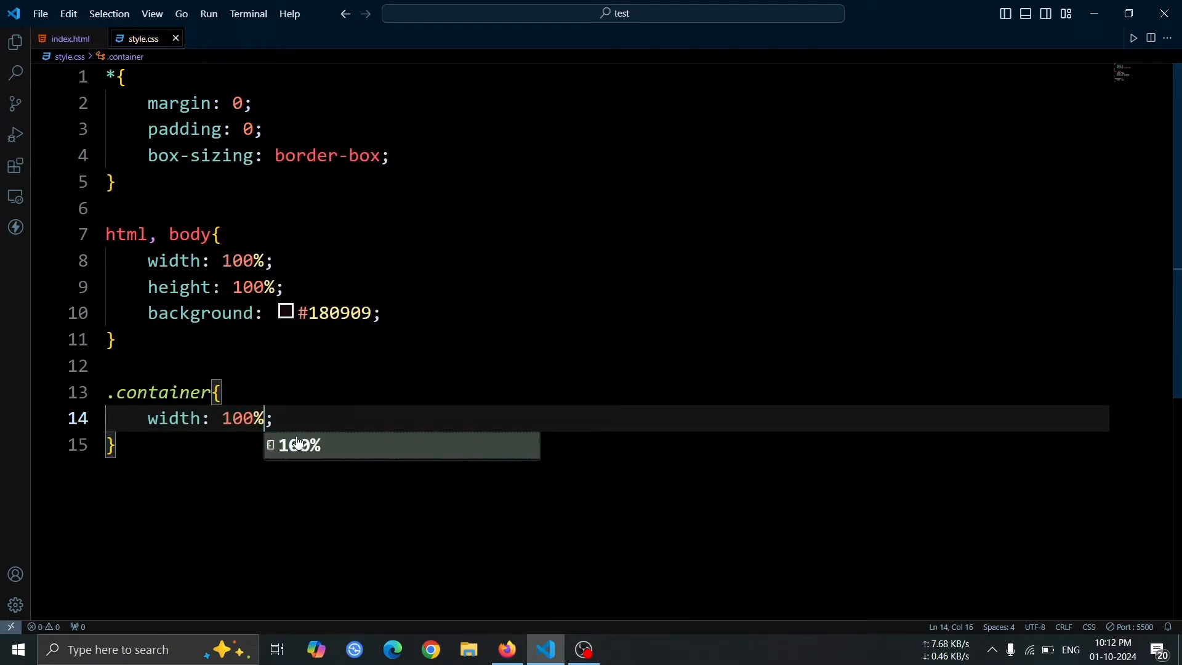
{"action": "type", "text": "height: 100vh;"}
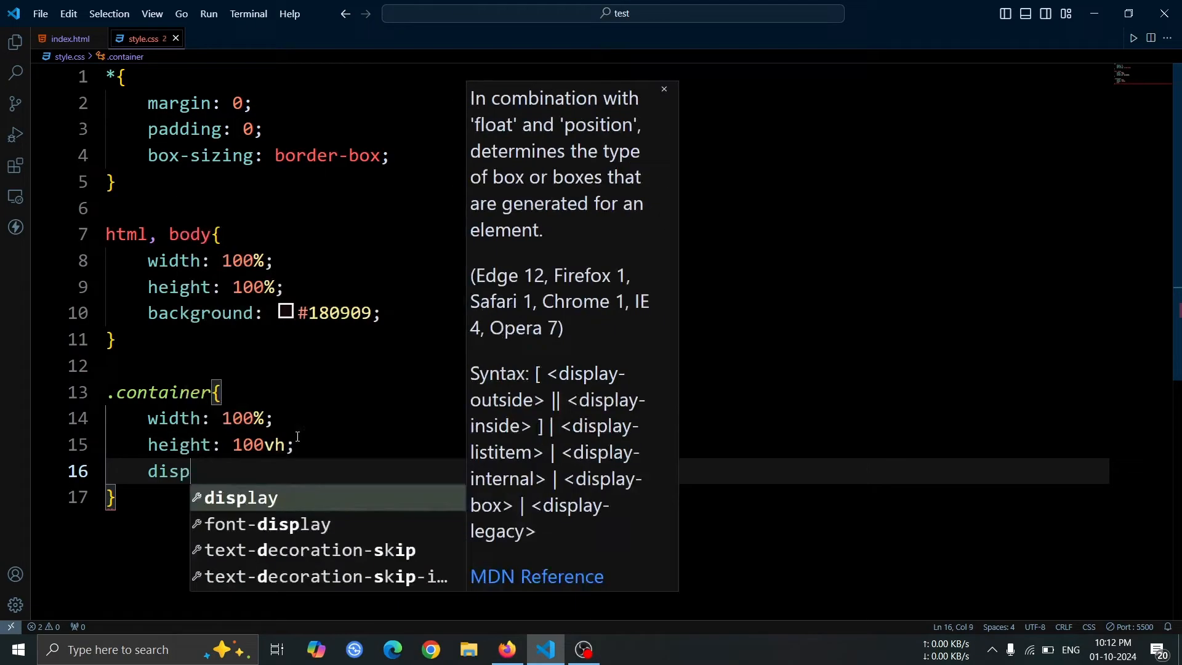
{"action": "type", "text": "display: flex;"}
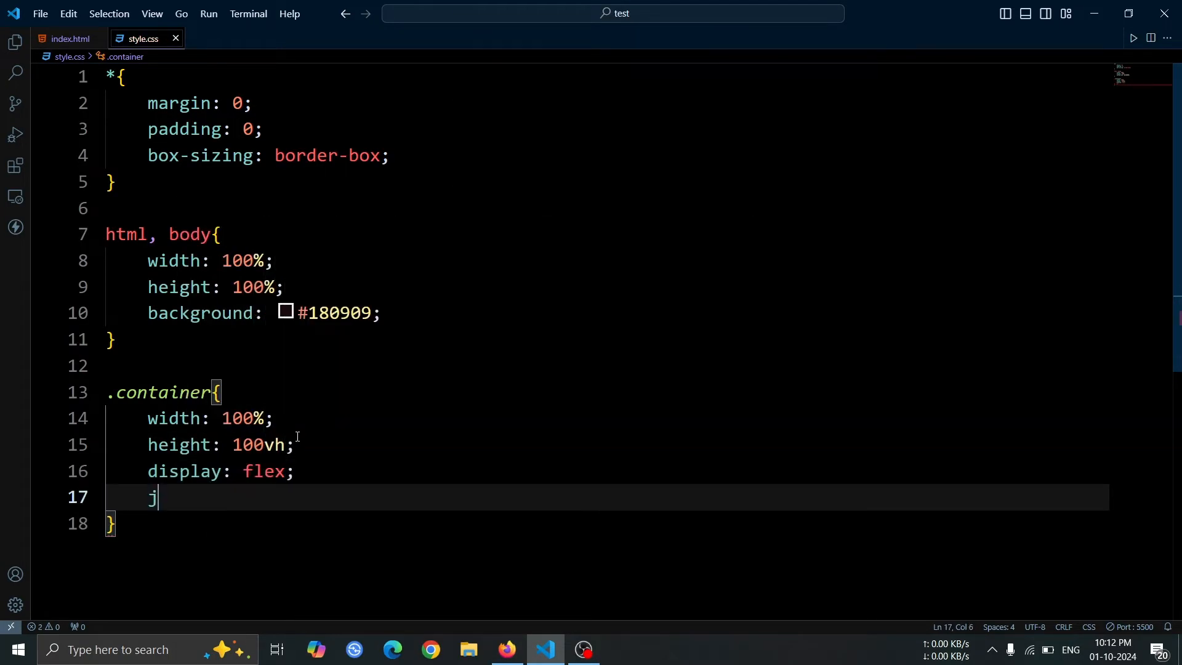
{"action": "type", "text": "ustify-content: center;"}
{"action": "type", "text": "align-items: center;"}
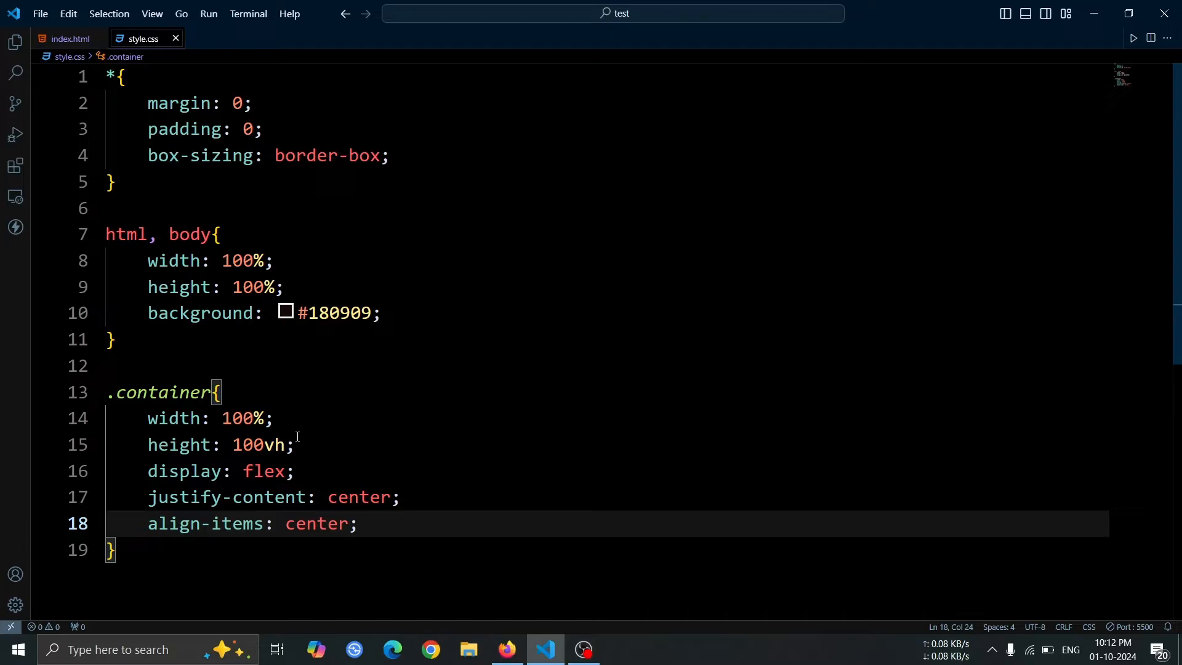
{"action": "type", "text": "gap: 1;"}
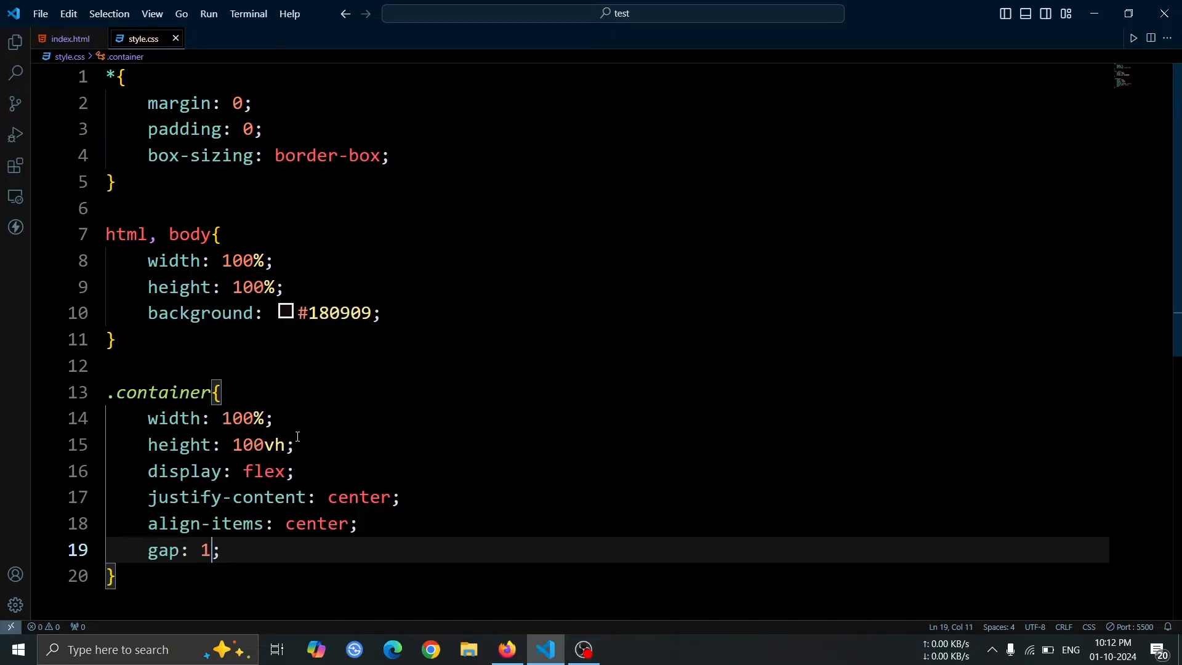
{"action": "type", "text": "rem"}
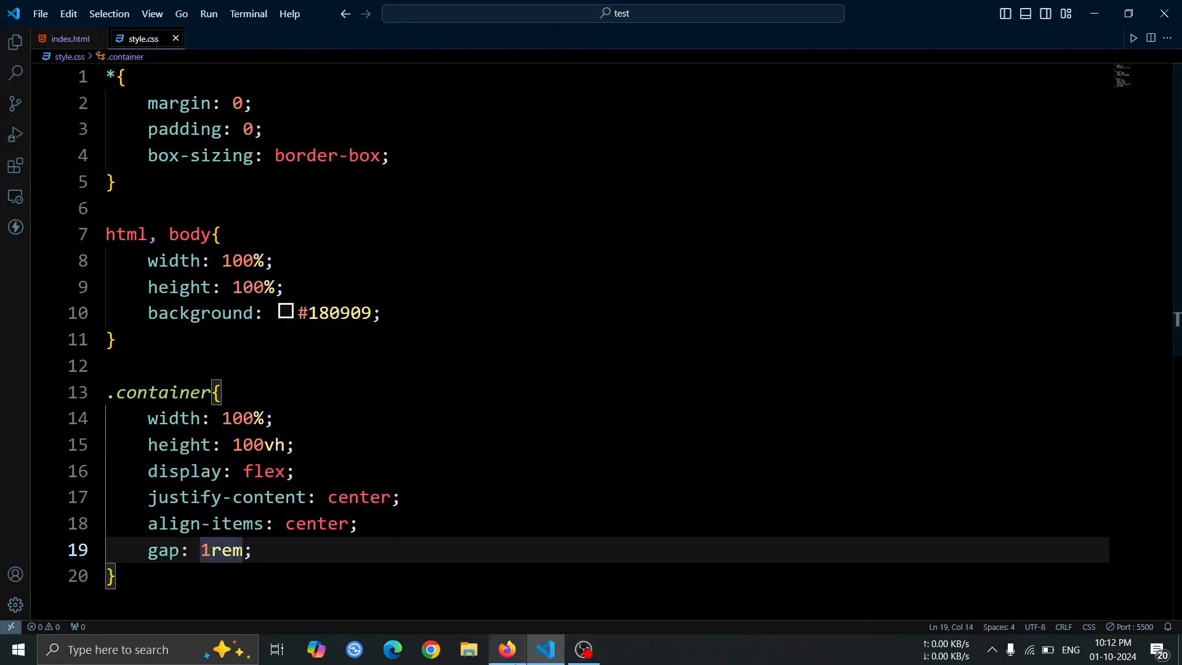
{"action": "left_click", "coordinate": [506, 649]}
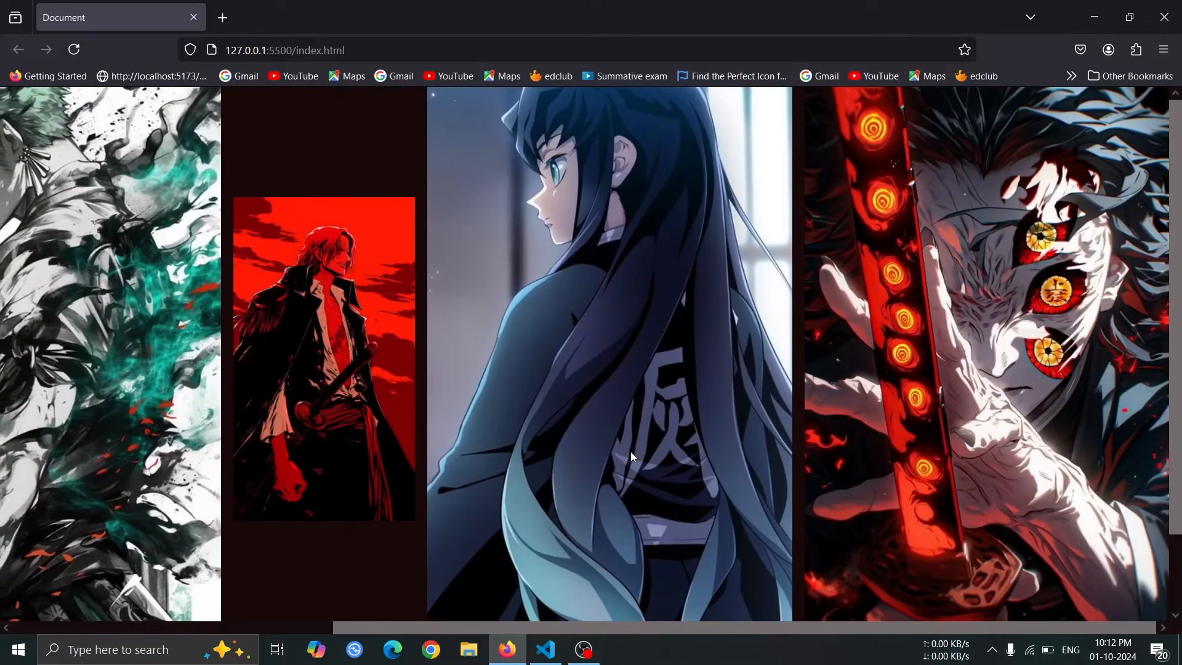
{"action": "scroll", "scroll_direction": "right", "scroll_amount": 3}
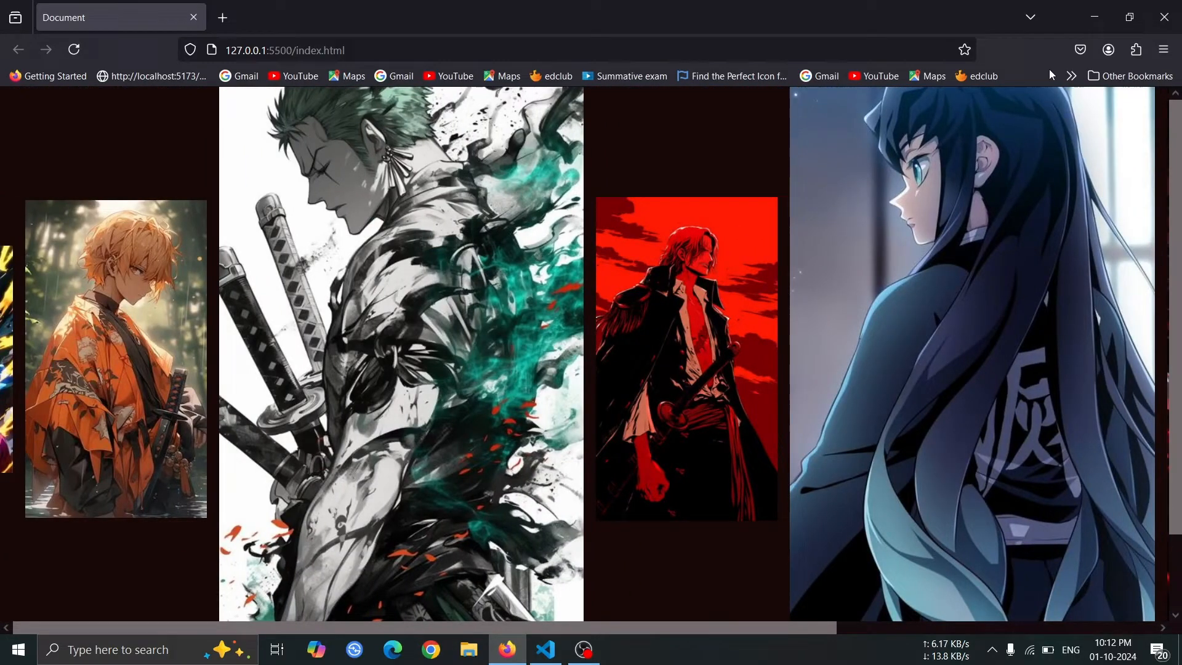
Size .container .item at 10rem by 20rem and make .item img fill it, starting object-fit
{"action": "left_click", "coordinate": [544, 649]}
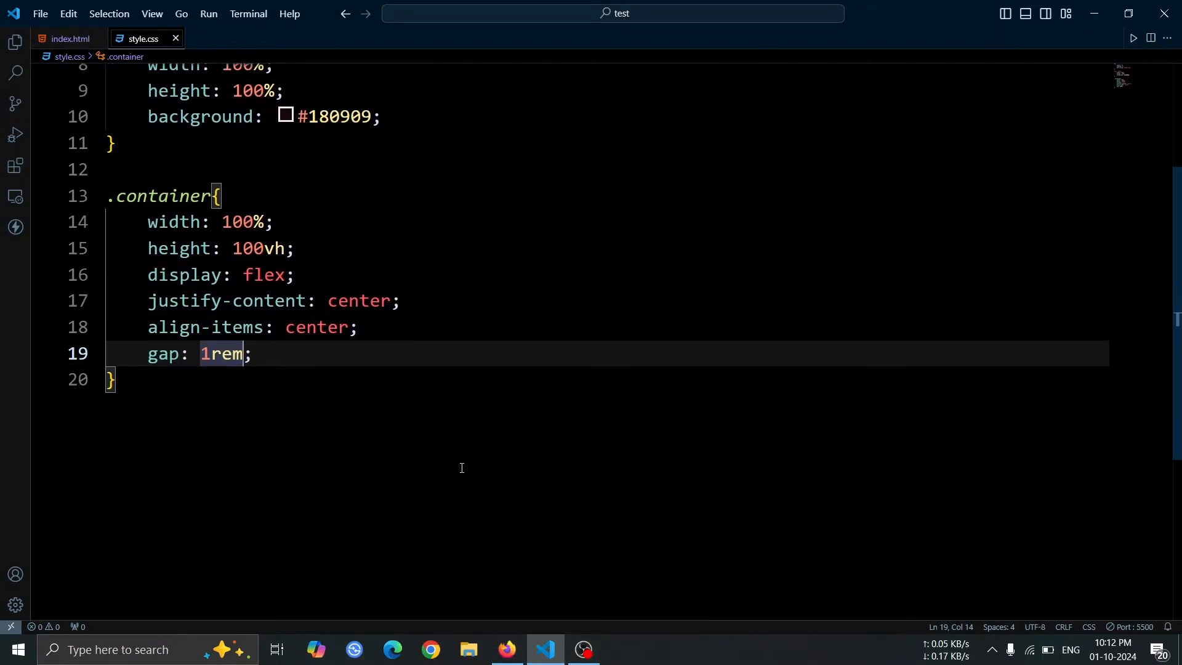
{"action": "key", "text": "Enter"}
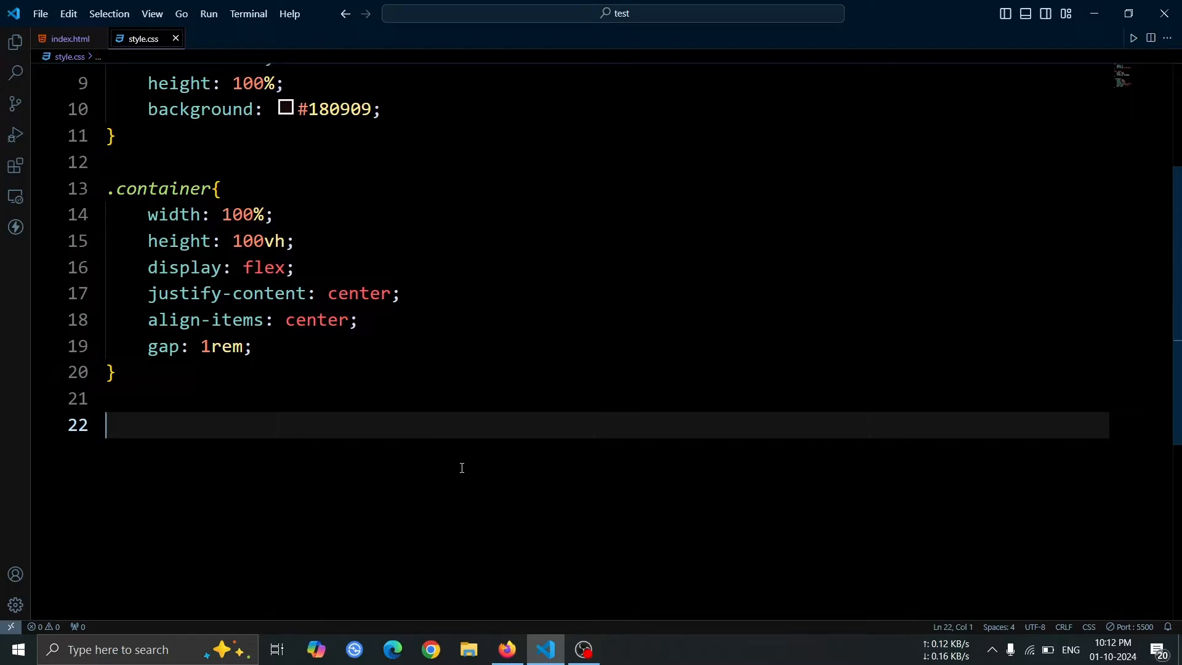
{"action": "type", "text": ".container"}
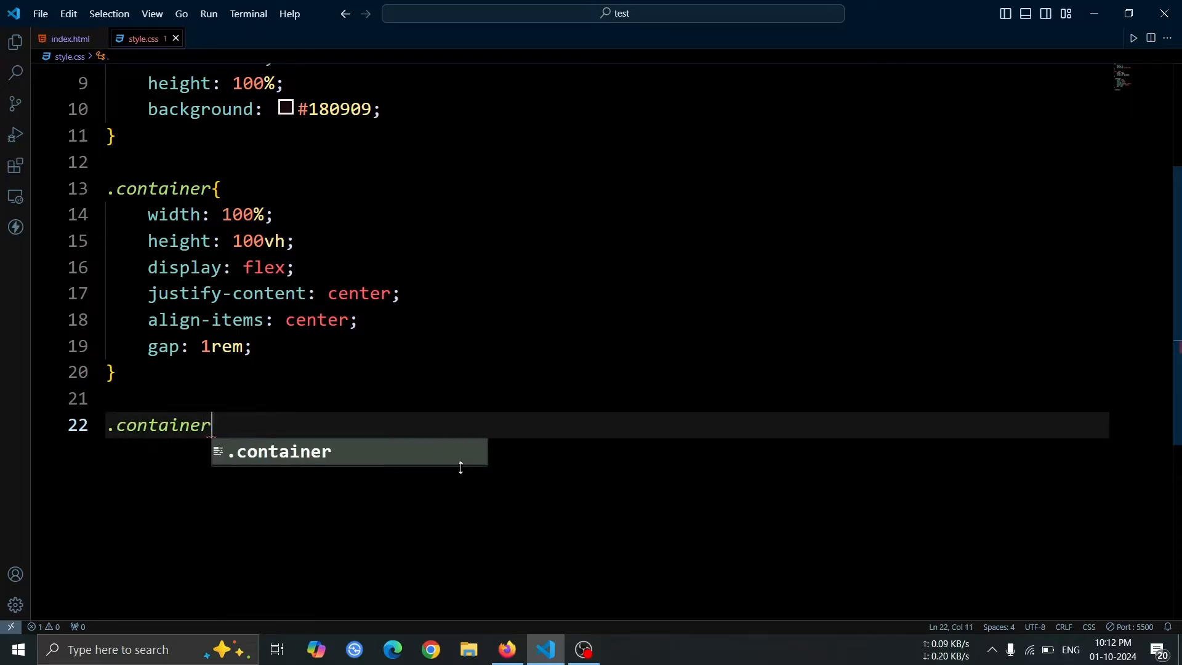
{"action": "type", "text": ".item{"}
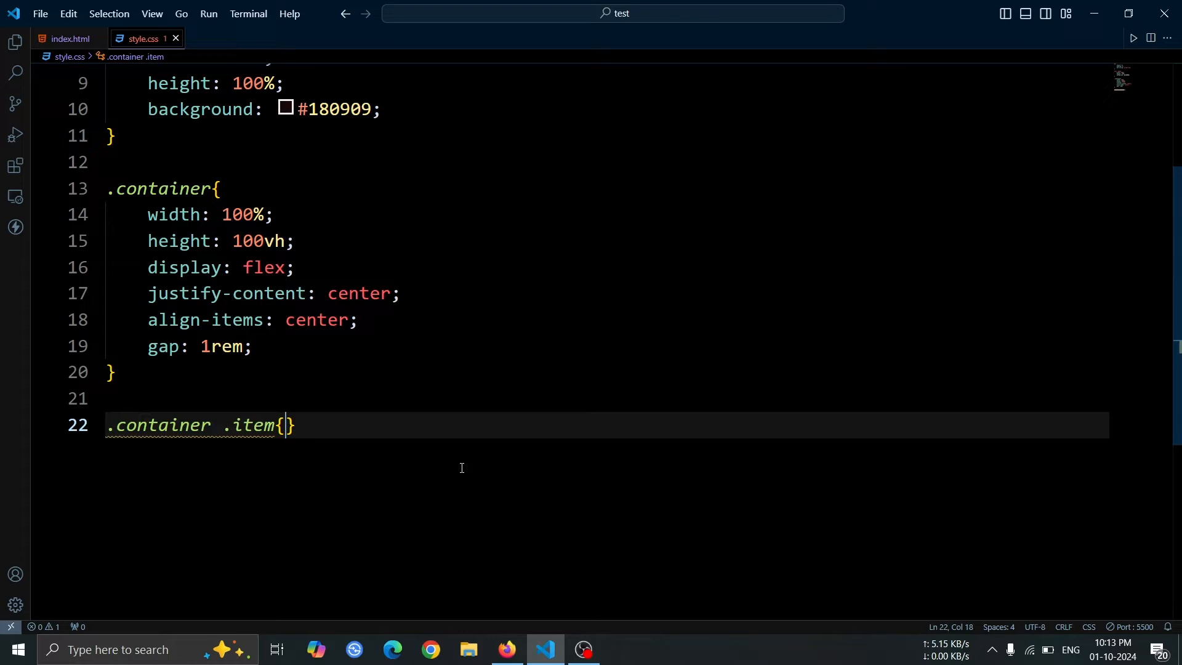
{"action": "type", "text": "width: 10rem;"}
{"action": "type", "text": "height: 20rem;"}
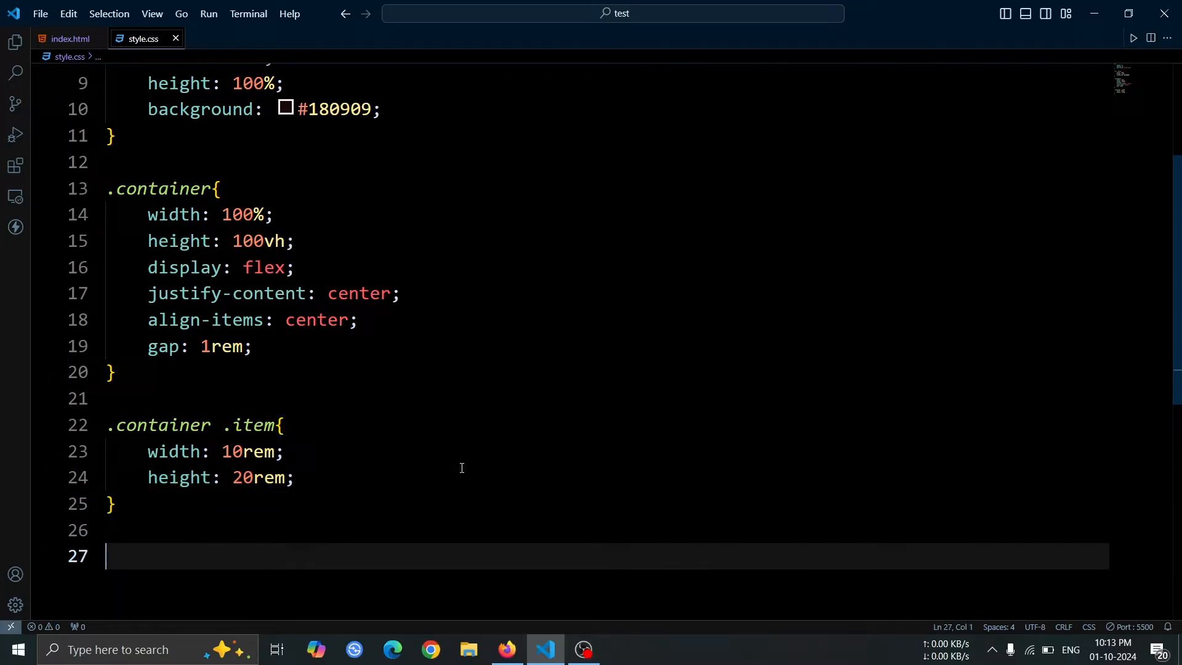
{"action": "type", "text": ".item img{"}
{"action": "type", "text": "height: 10;"}
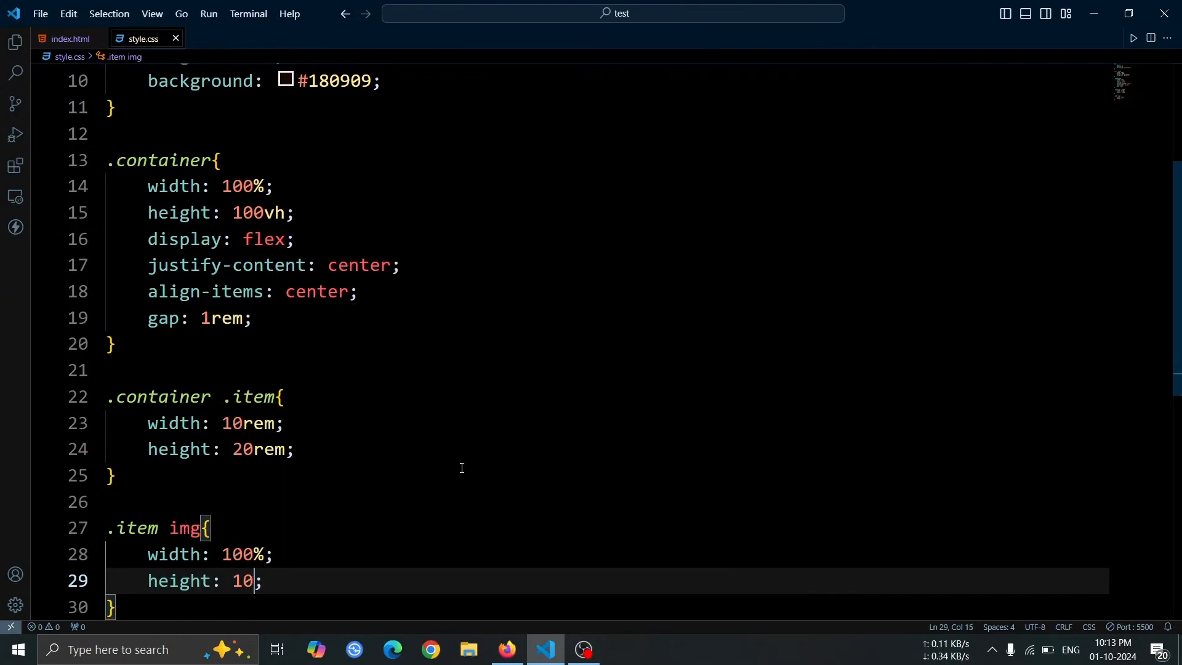
{"action": "type", "text": "object-fit: ;"}
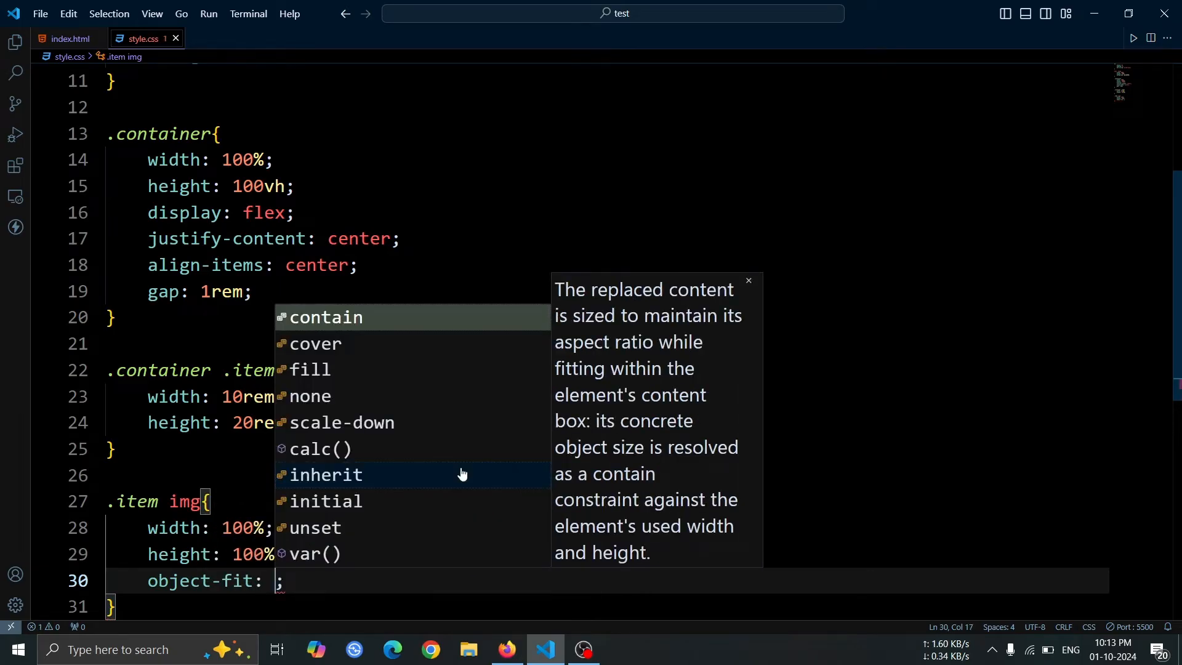
Preview the seven equal-sized anime cards centred in one row in Firefox
{"action": "left_click", "coordinate": [507, 648]}
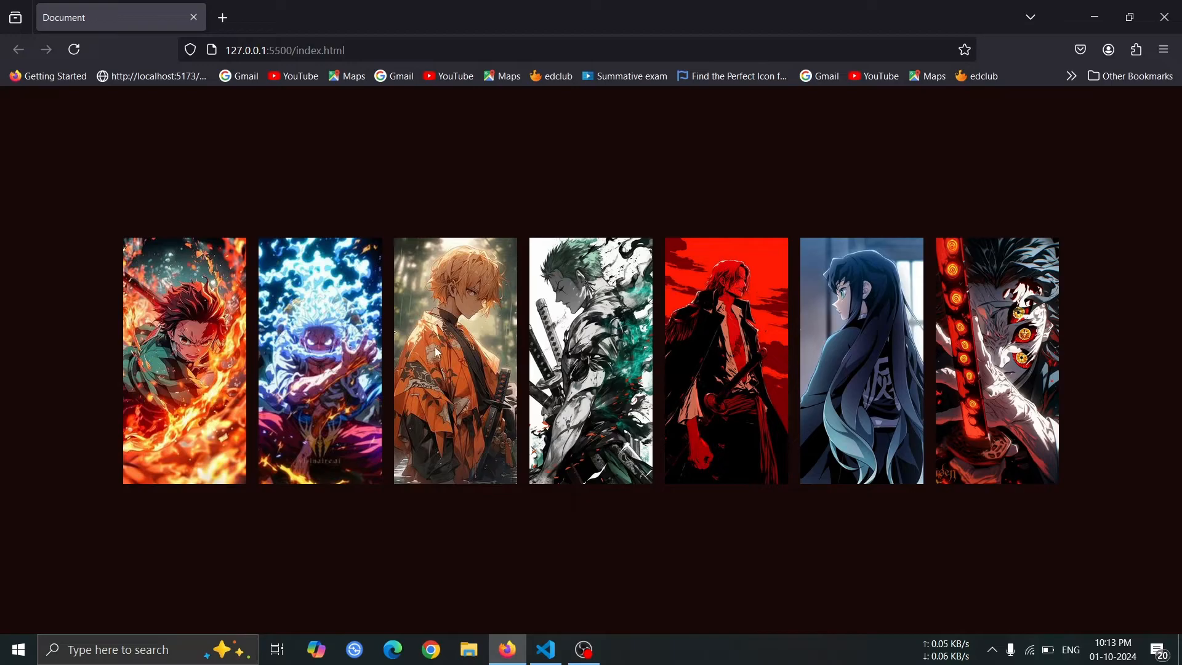
{"action": "mouse_move", "coordinate": [168, 371]}
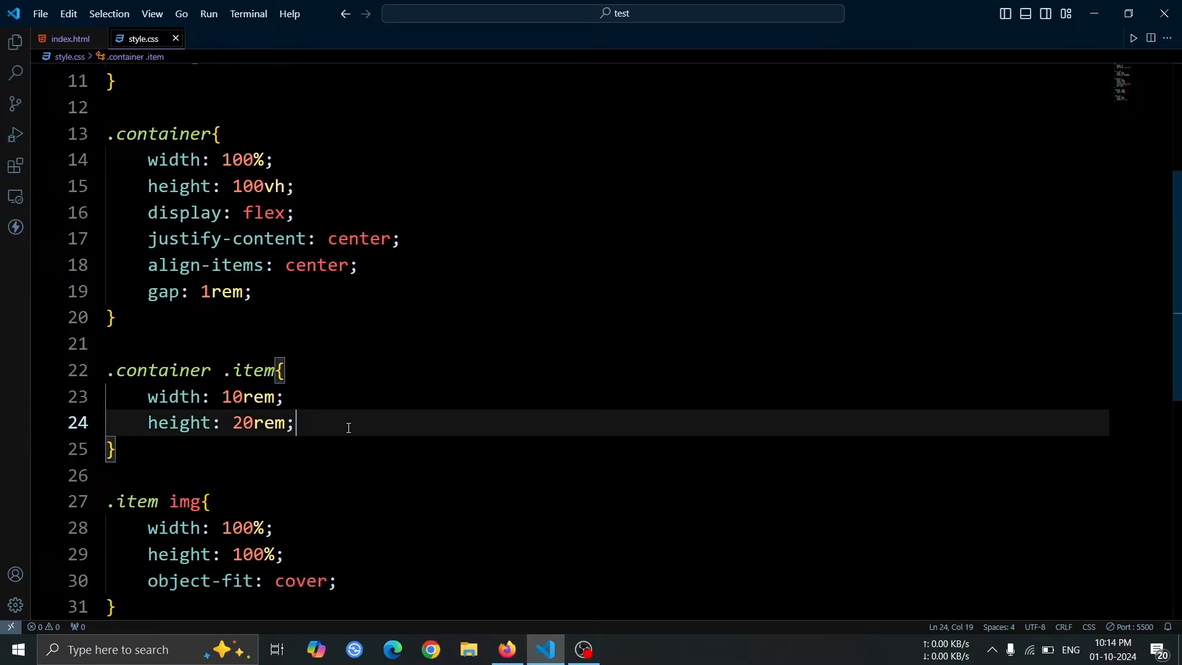
Add cursor: pointer, transition: 0.5s and a brightness() filter to .container .item
{"action": "type", "text": "cursor: pointer;"}
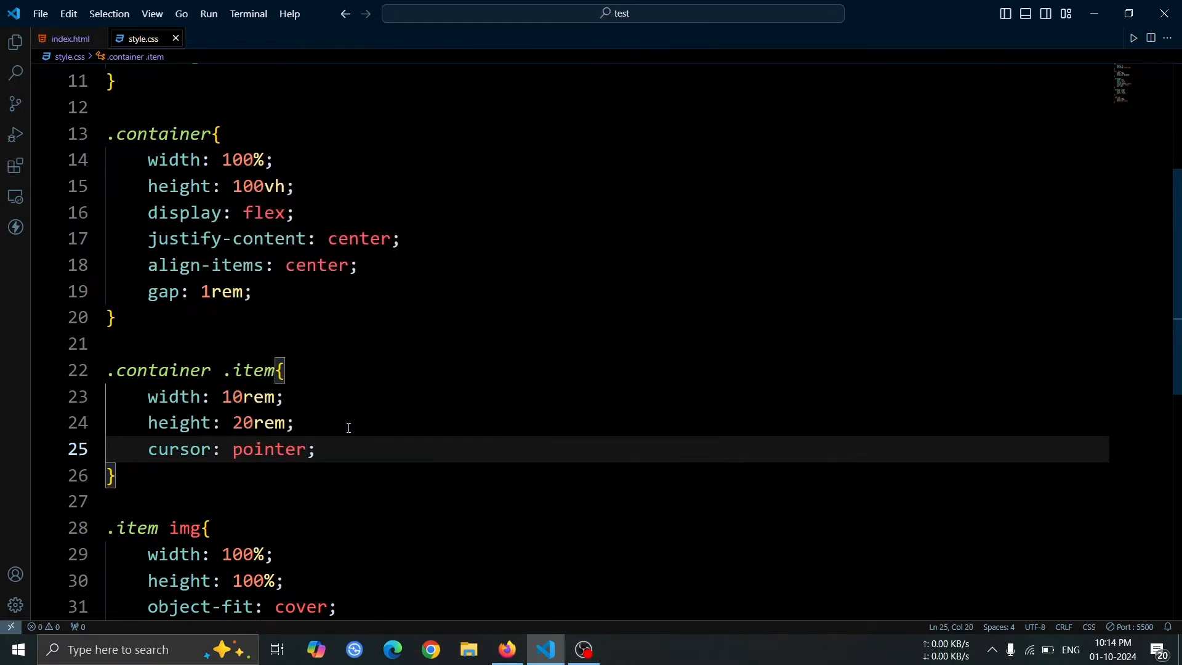
{"action": "key", "text": "Enter"}
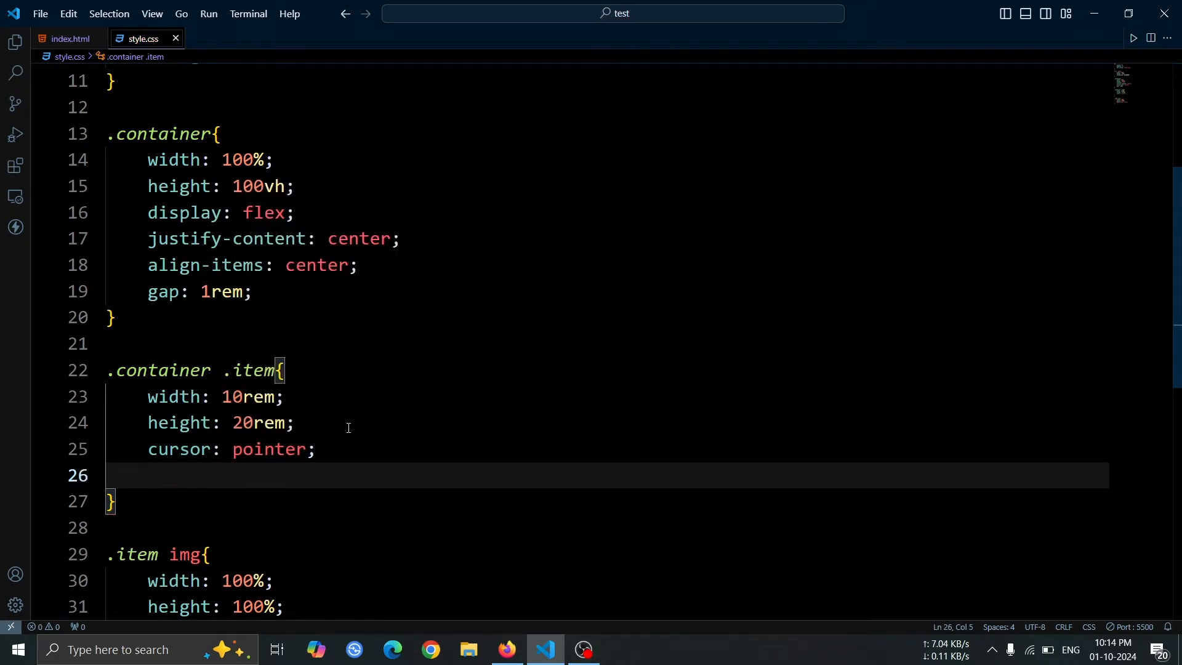
{"action": "type", "text": "transition"}
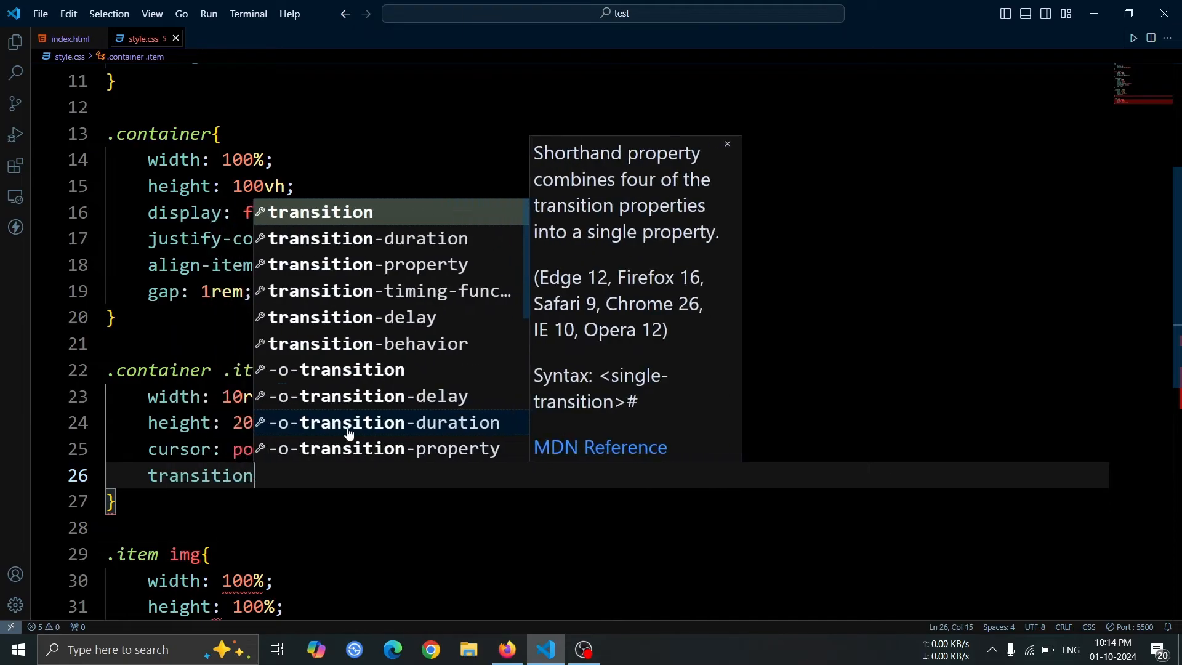
{"action": "type", "text": ": 0.5s;"}
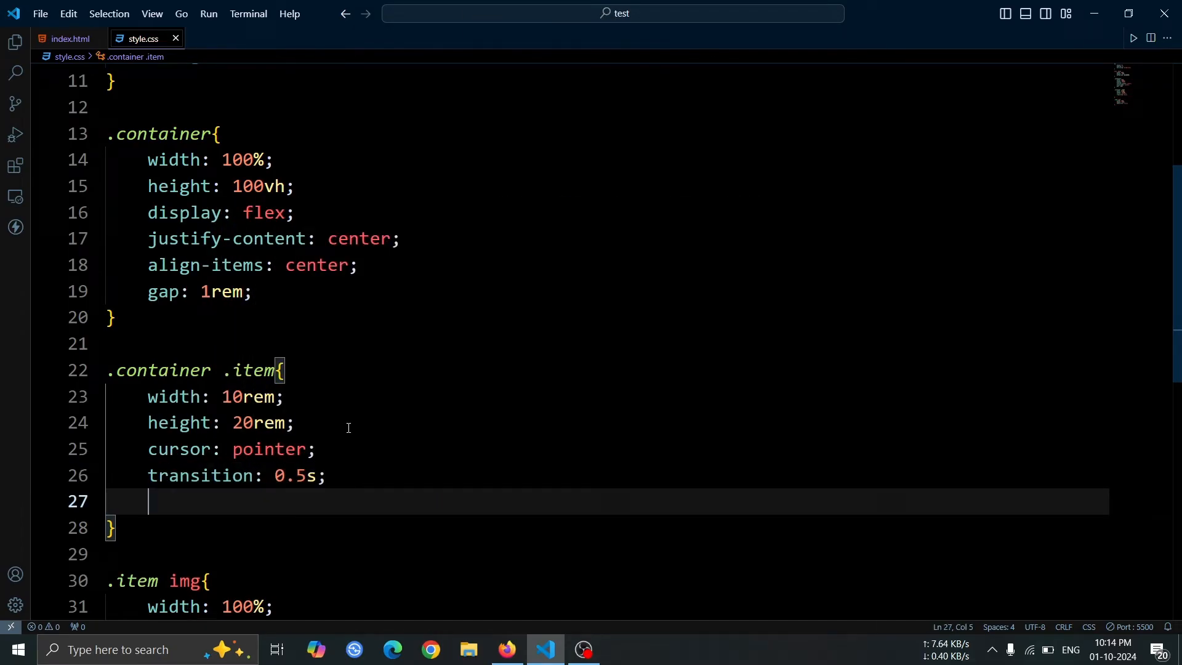
{"action": "type", "text": "filter: b;"}
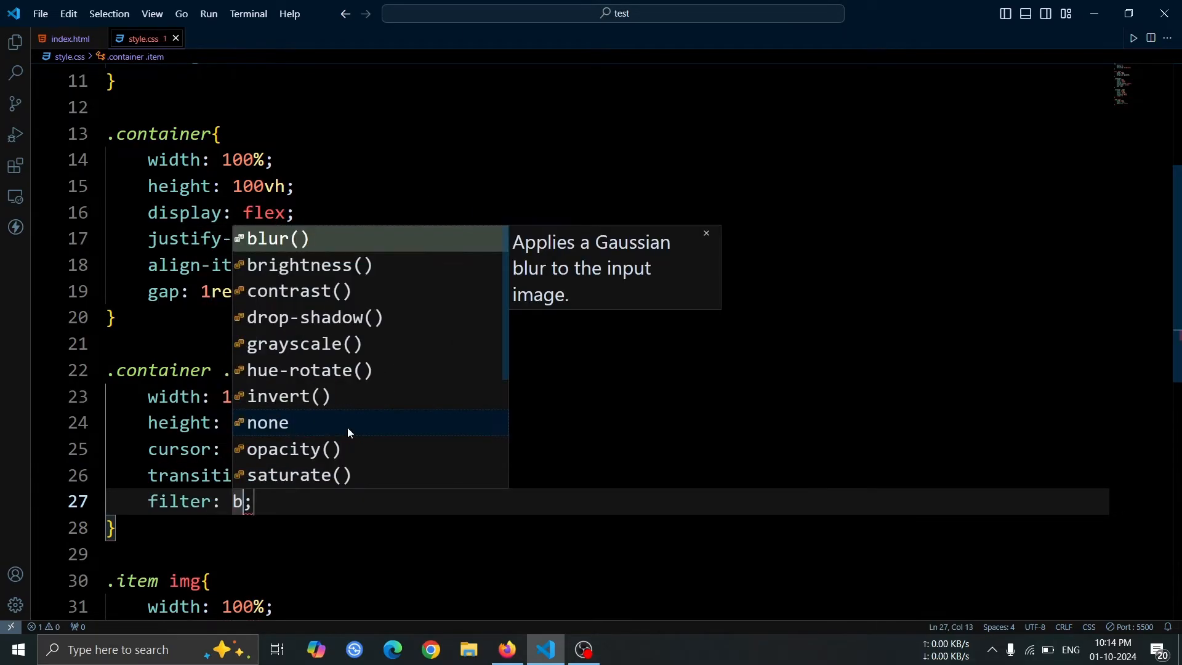
{"action": "left_click", "coordinate": [305, 265]}
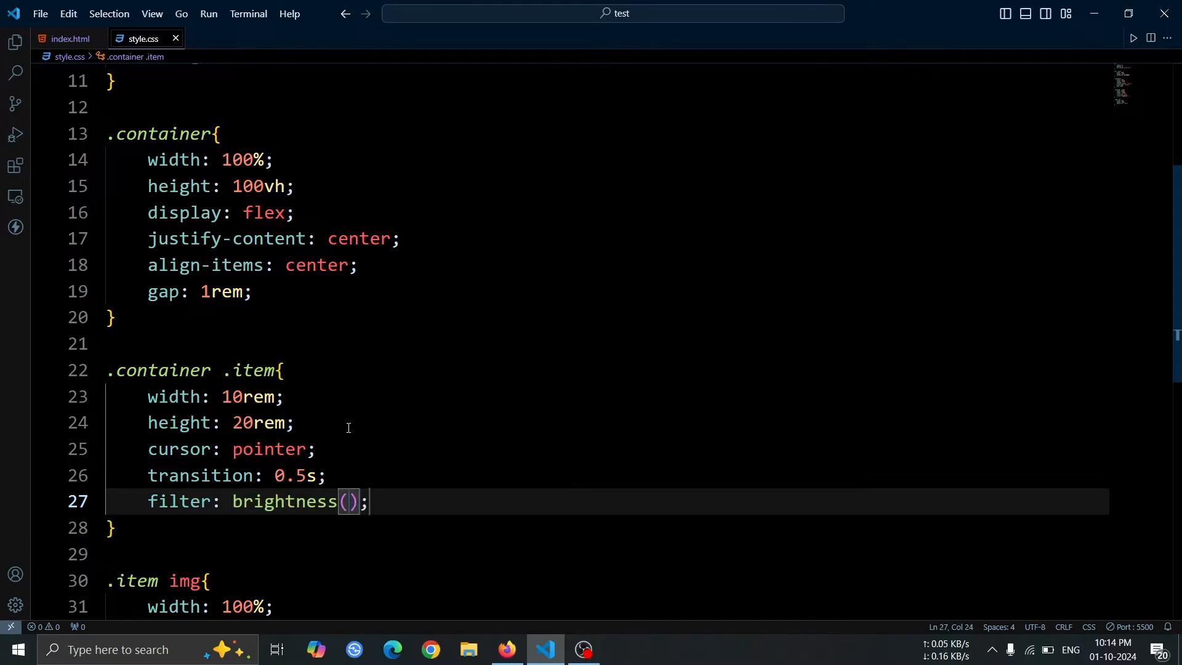
Check the page in Firefox, then begin a .container .item:hover rule with a filter
{"action": "left_click", "coordinate": [507, 649]}
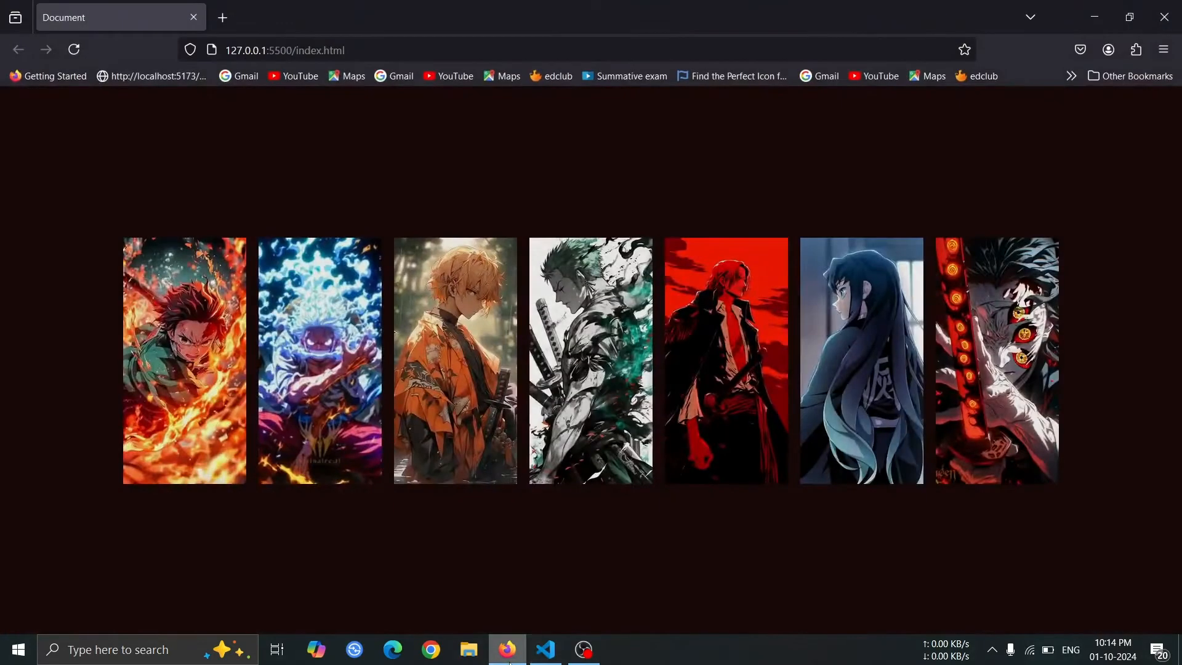
{"action": "left_click", "coordinate": [545, 649]}
{"action": "type", "text": "filter"}
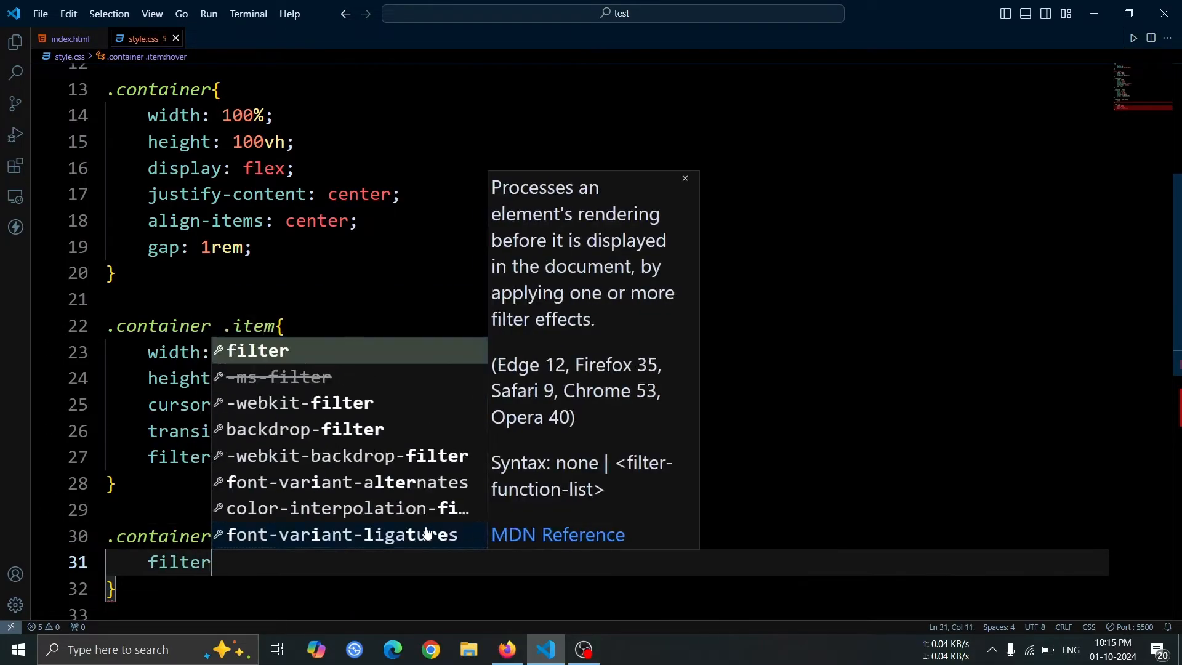
Set hover filter to brightness(1) and give .container preserve-3d with perspective(1000px)
{"action": "type", "text": "brightness();"}
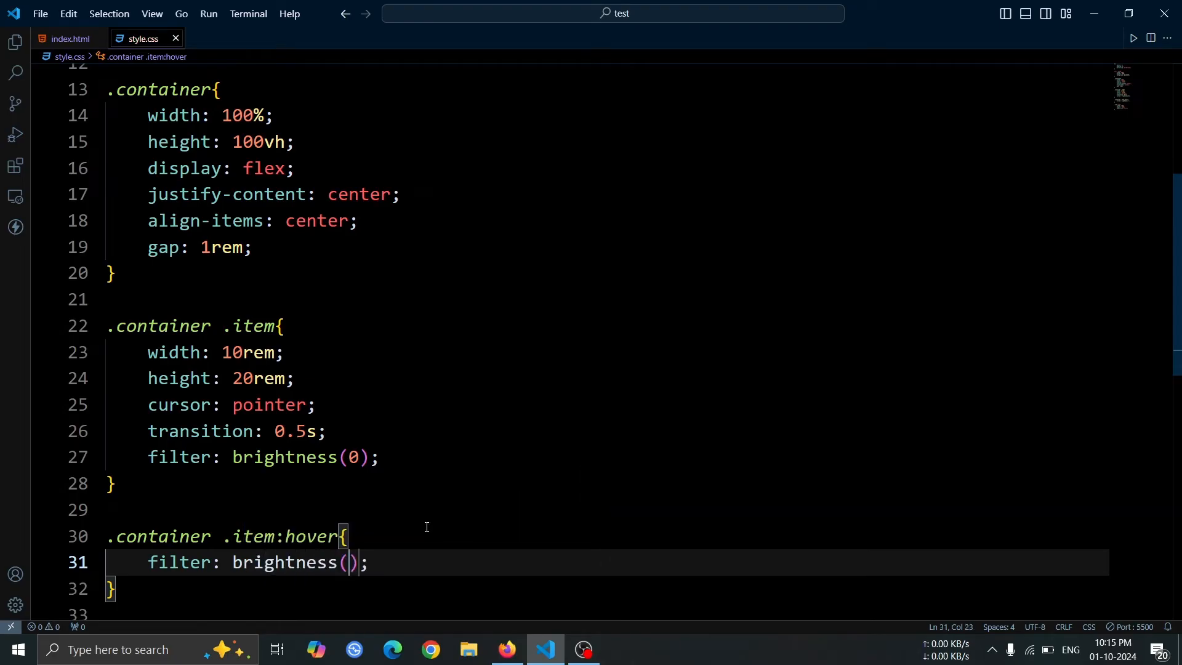
{"action": "type", "text": "1"}
{"action": "type", "text": "transform-style: ;"}
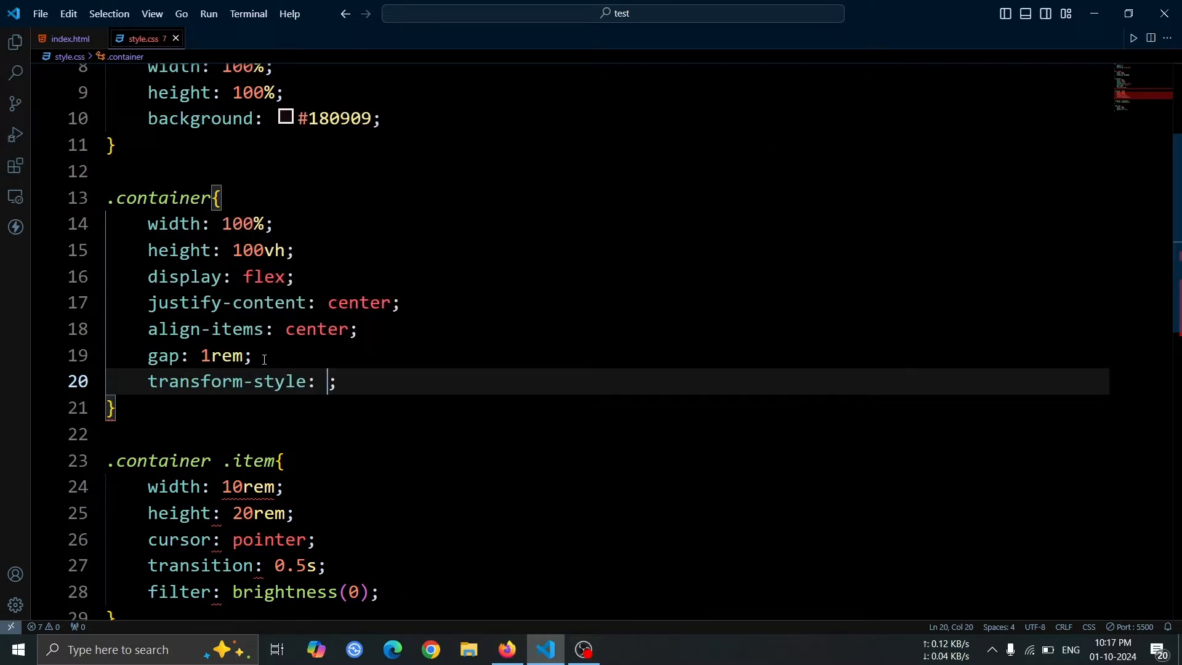
{"action": "type", "text": "transform: perspective(1000p);"}
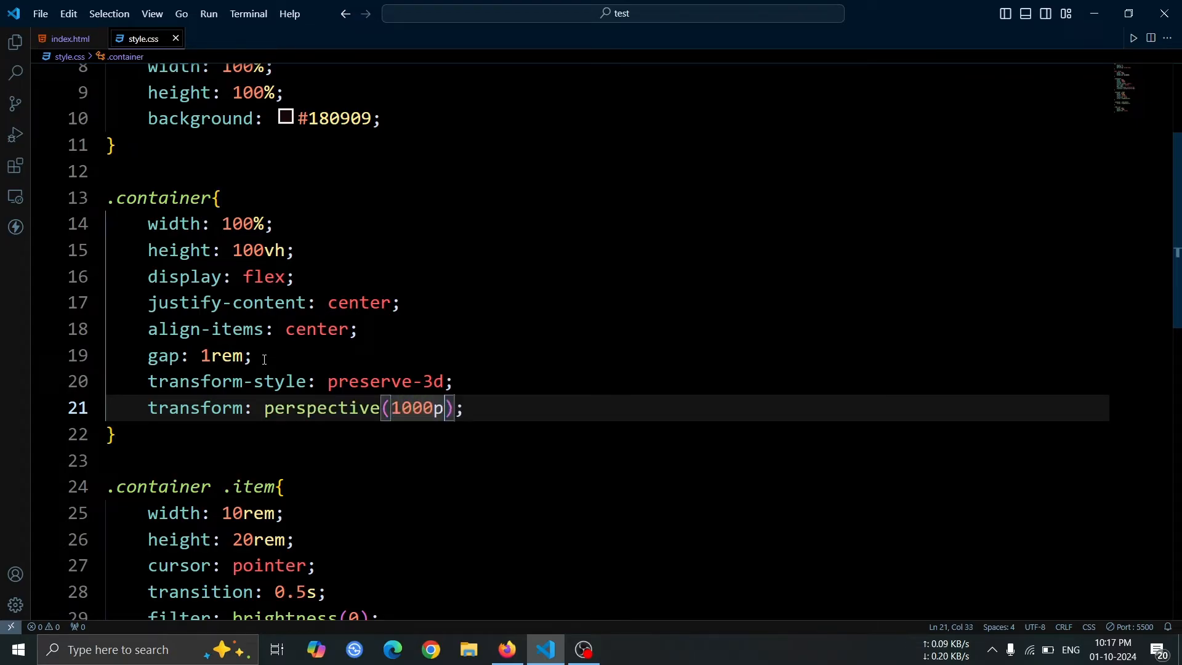
{"action": "type", "text": "x"}
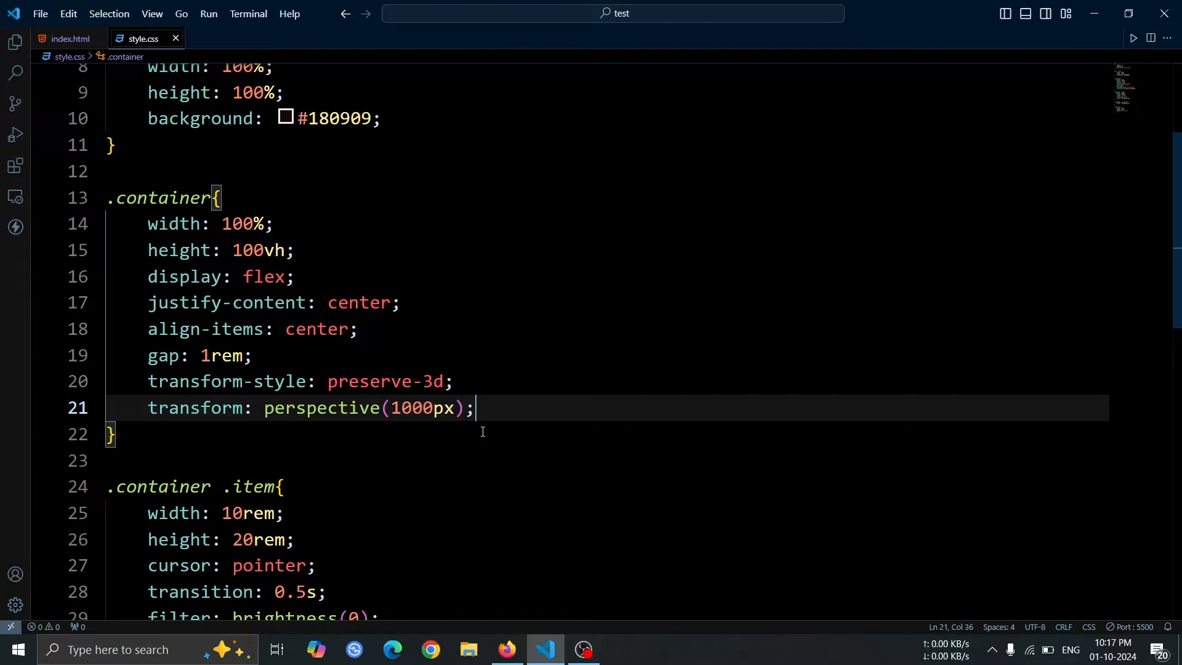
{"action": "scroll", "scroll_direction": "down", "scroll_amount": 3}
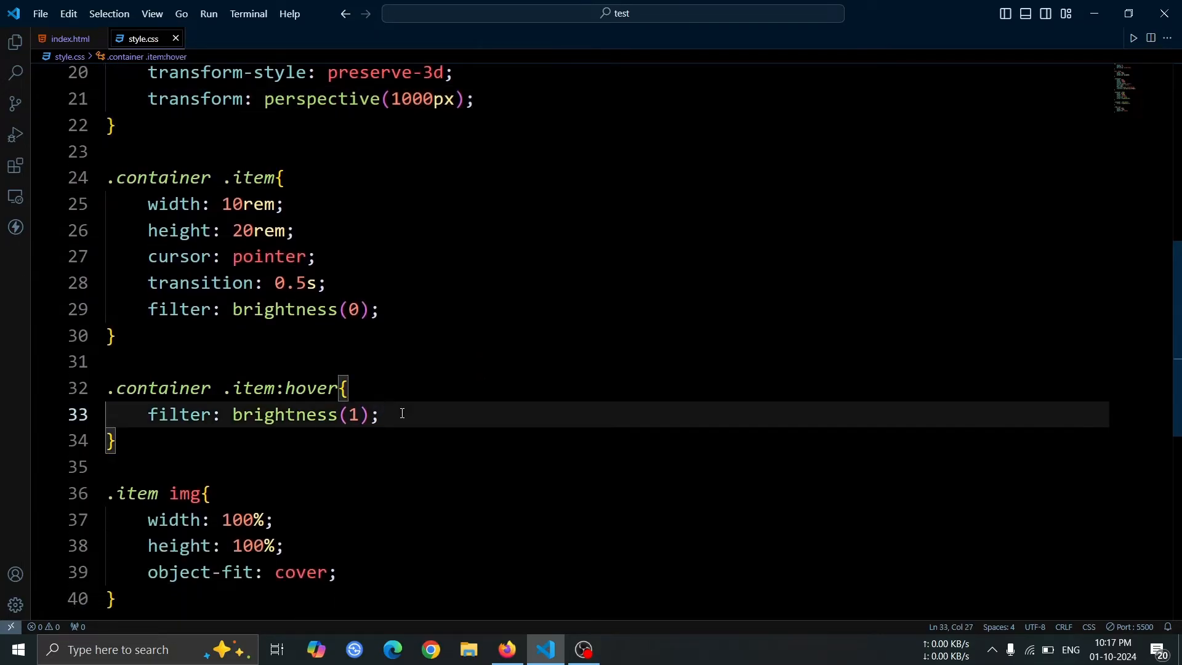
Start a transform declaration in the .container .item:hover rule
{"action": "type", "text": "transform: translateZ(200px);"}
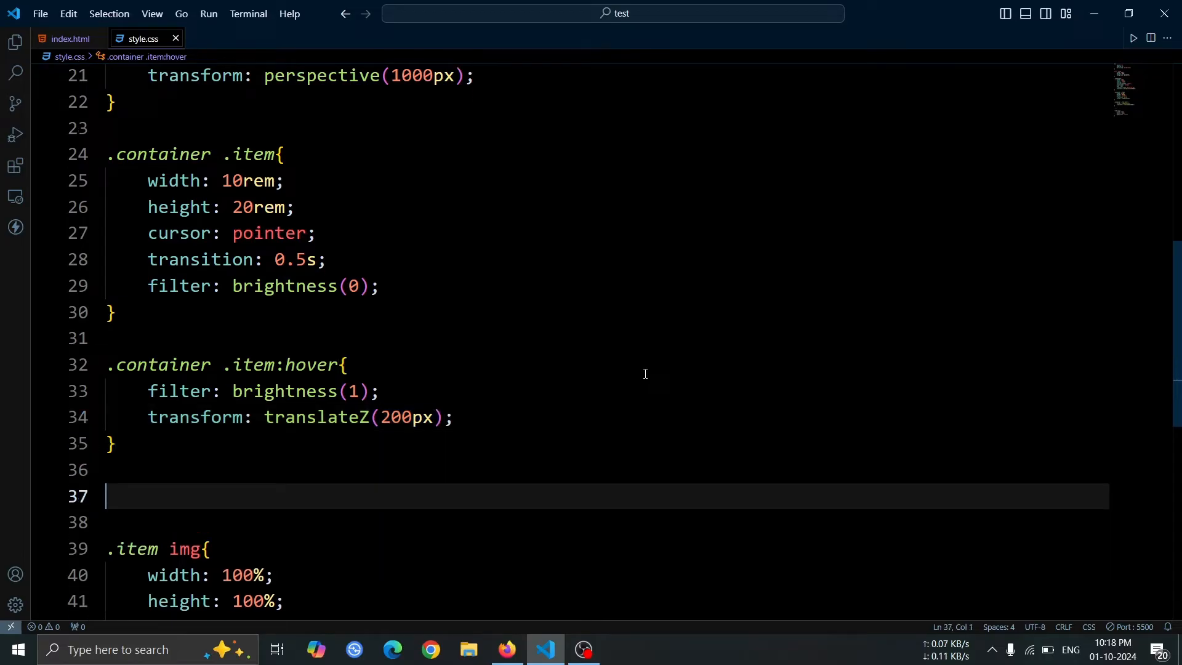
Add a .container .item:hover + * rule with brightness(0.6), translateZ(150px) and rotateY(40deg)
{"action": "type", "text": ".container .i"}
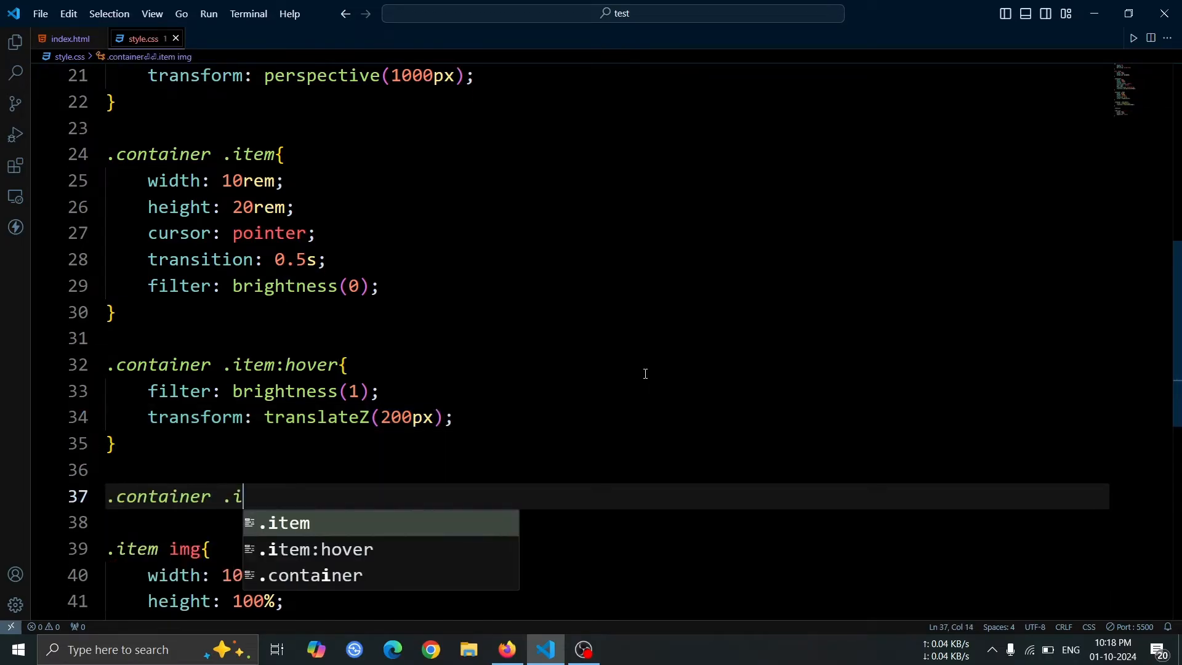
{"action": "type", "text": "tem:hover"}
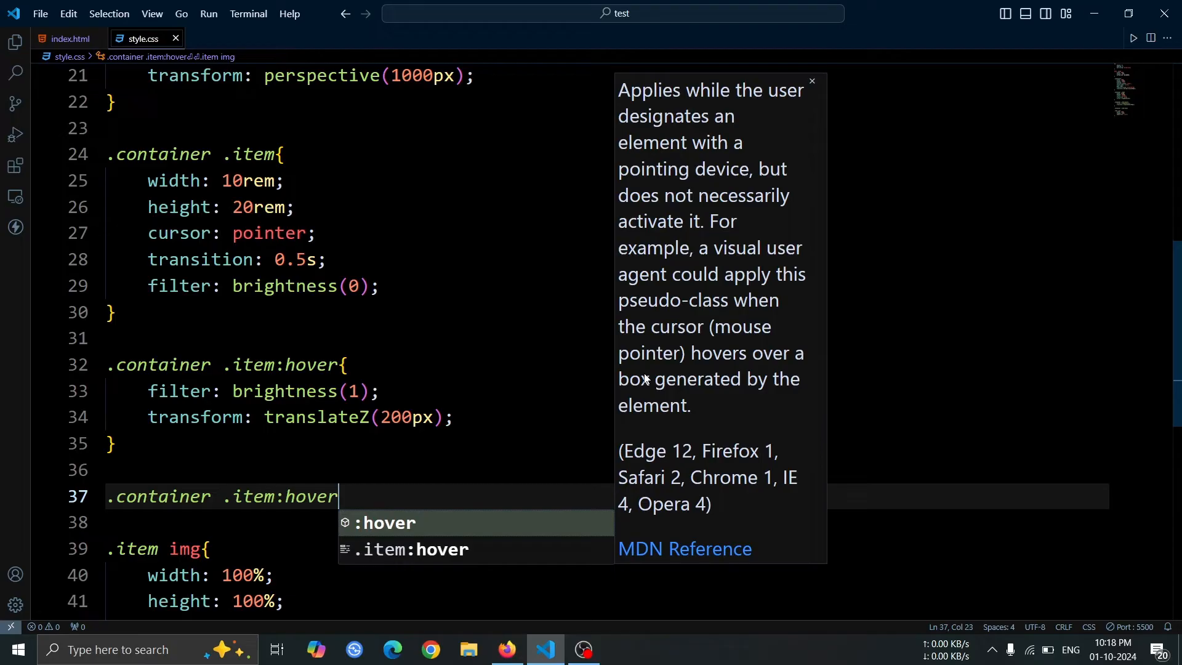
{"action": "type", "text": "+"}
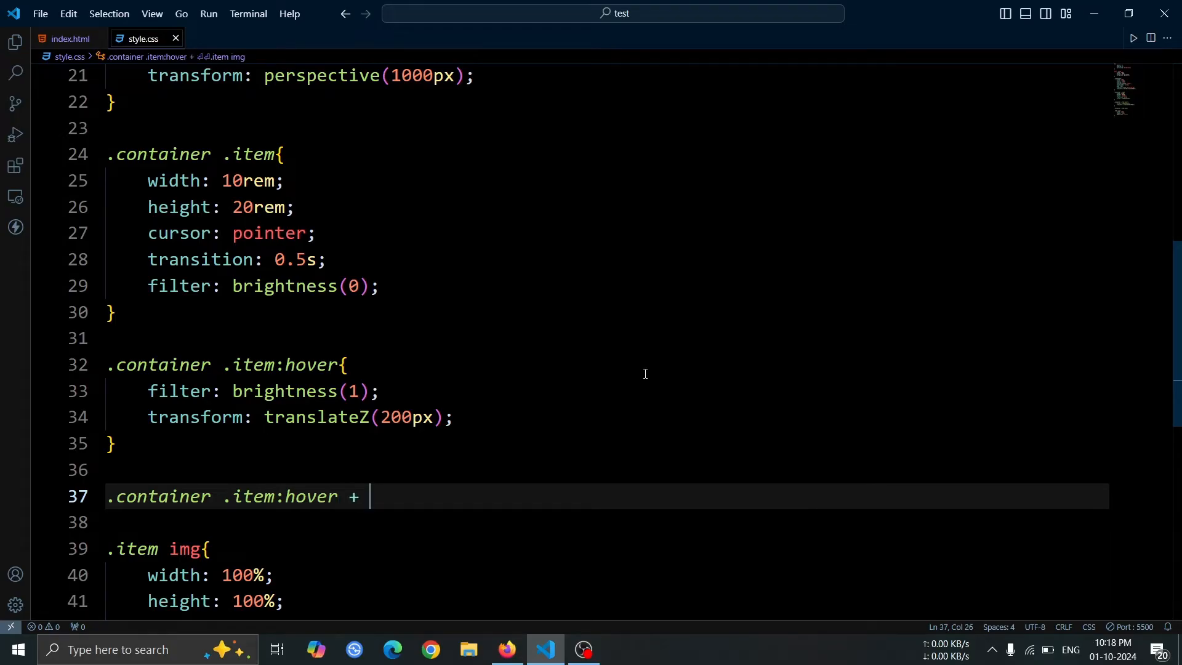
{"action": "type", "text": "*{"}
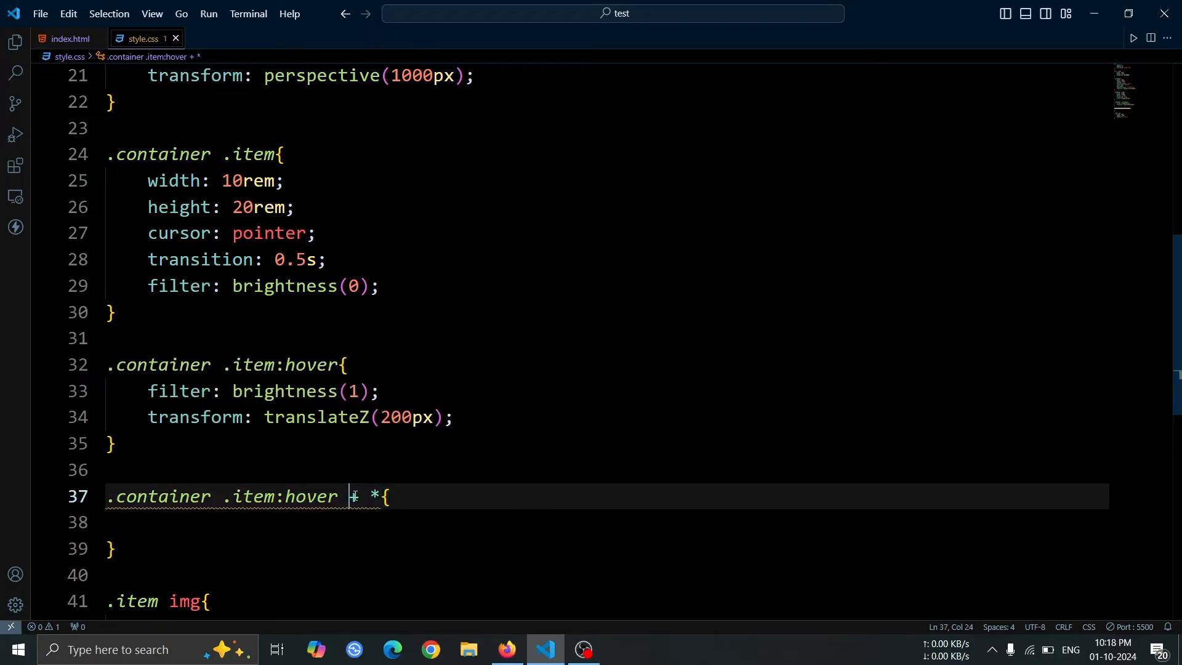
{"action": "type", "text": "+"}
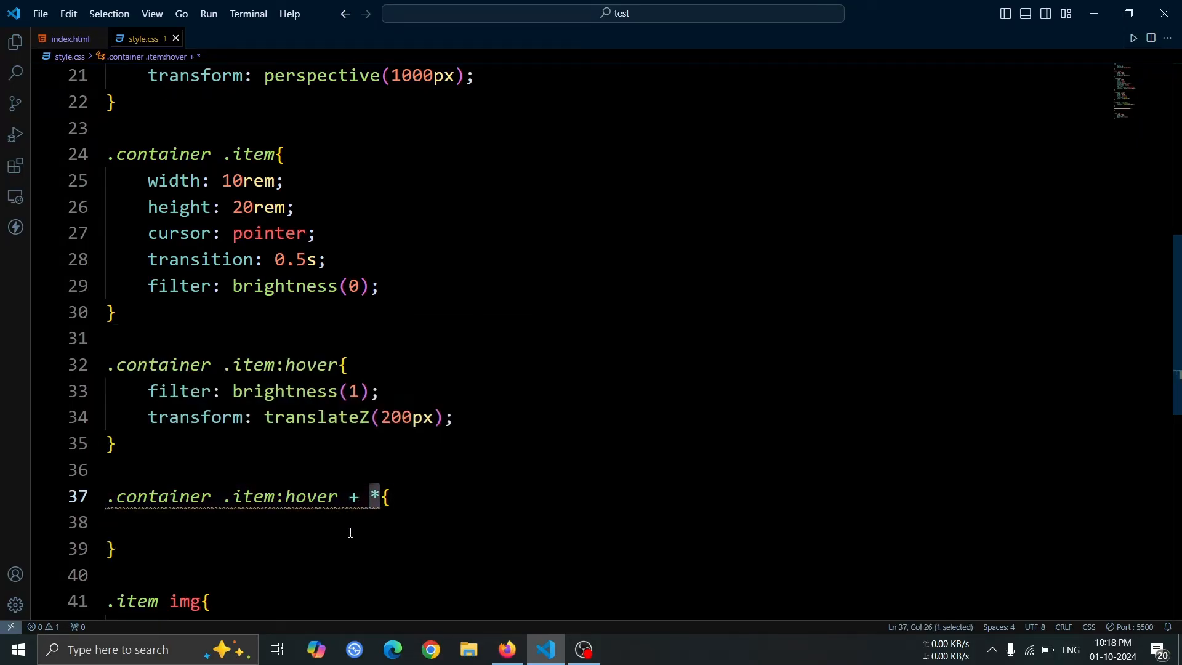
{"action": "type", "text": "filter"}
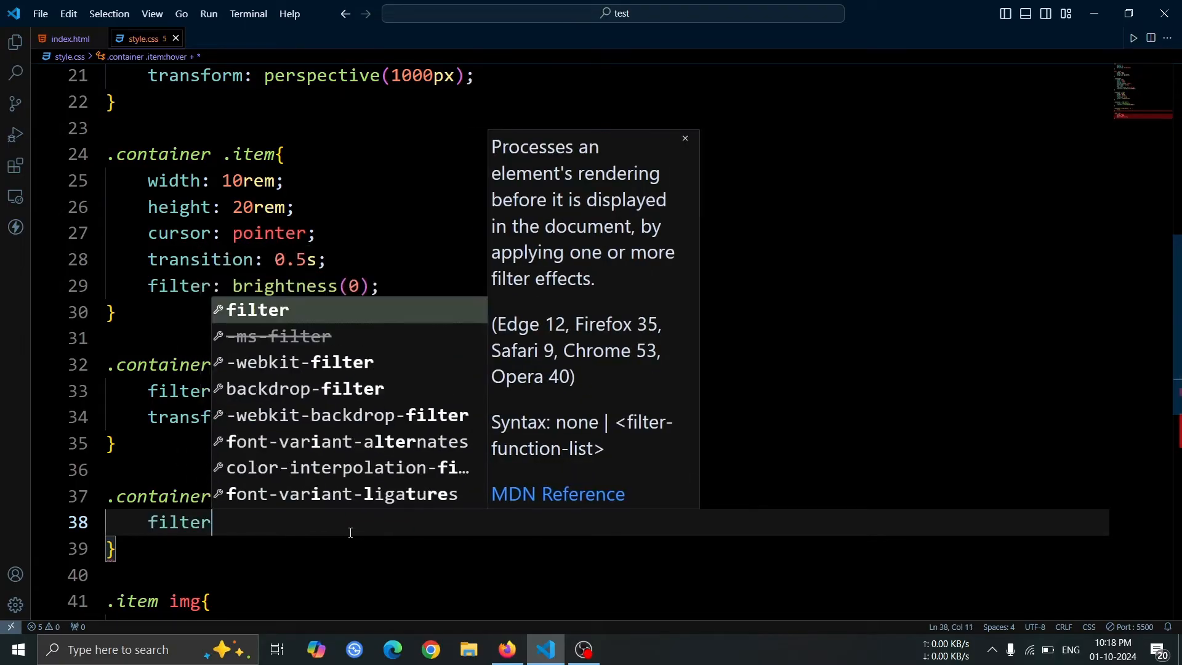
{"action": "type", "text": "brightnes;"}
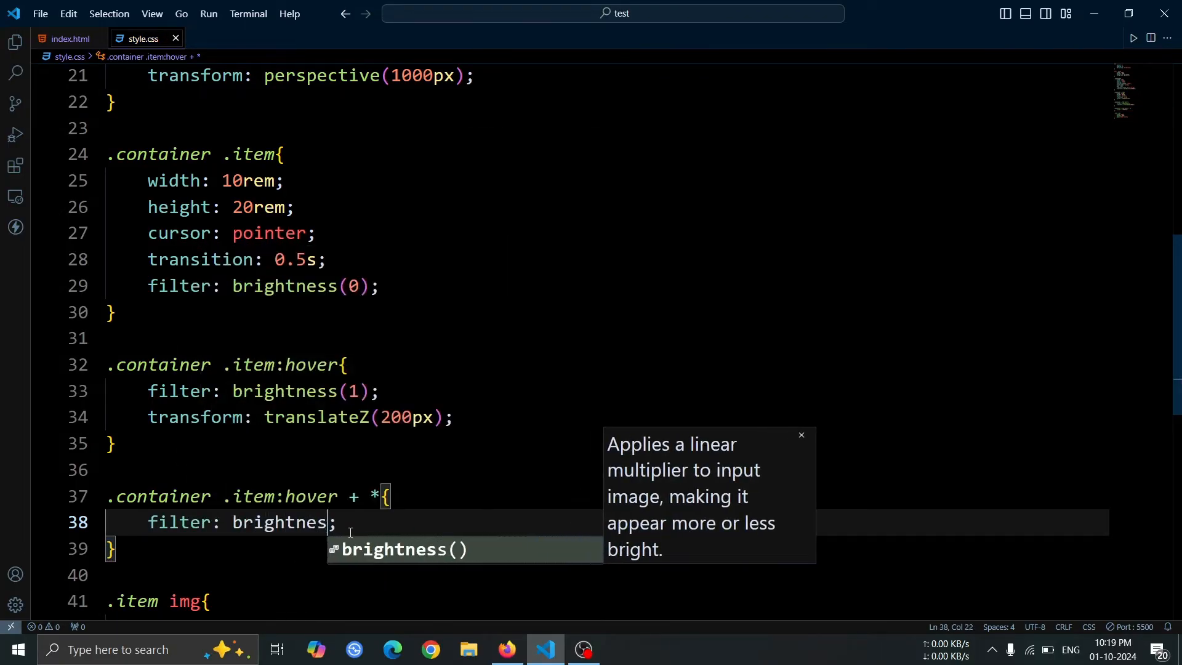
{"action": "type", "text": "(0.6)"}
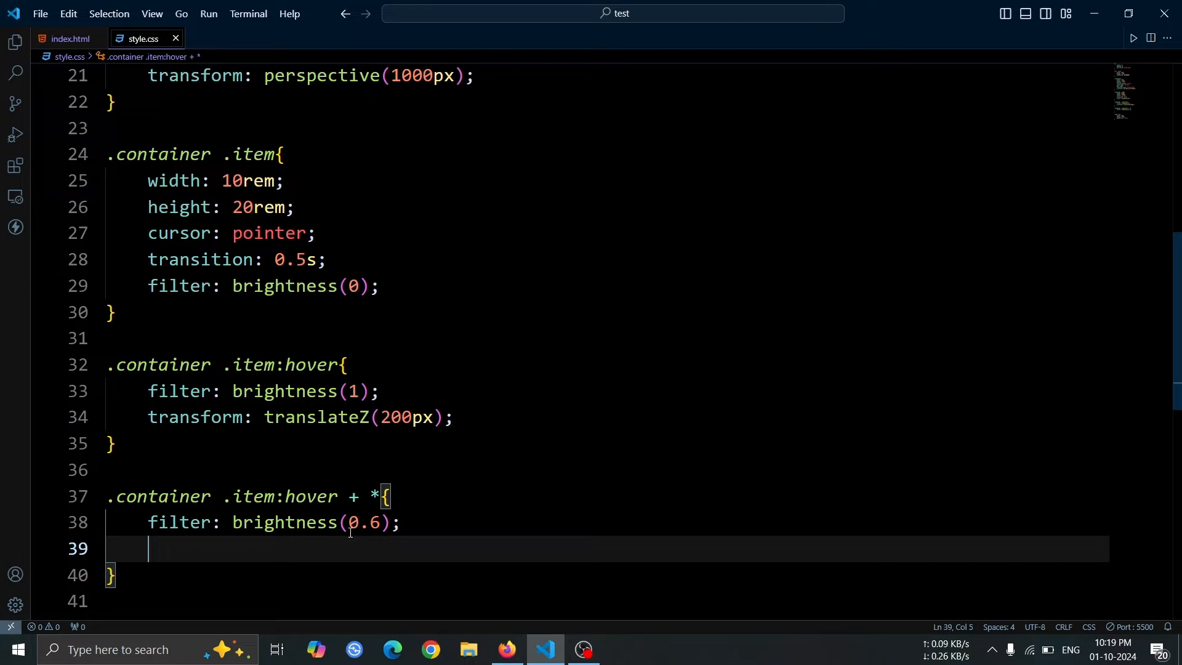
{"action": "type", "text": "transform: translateZ(1);"}
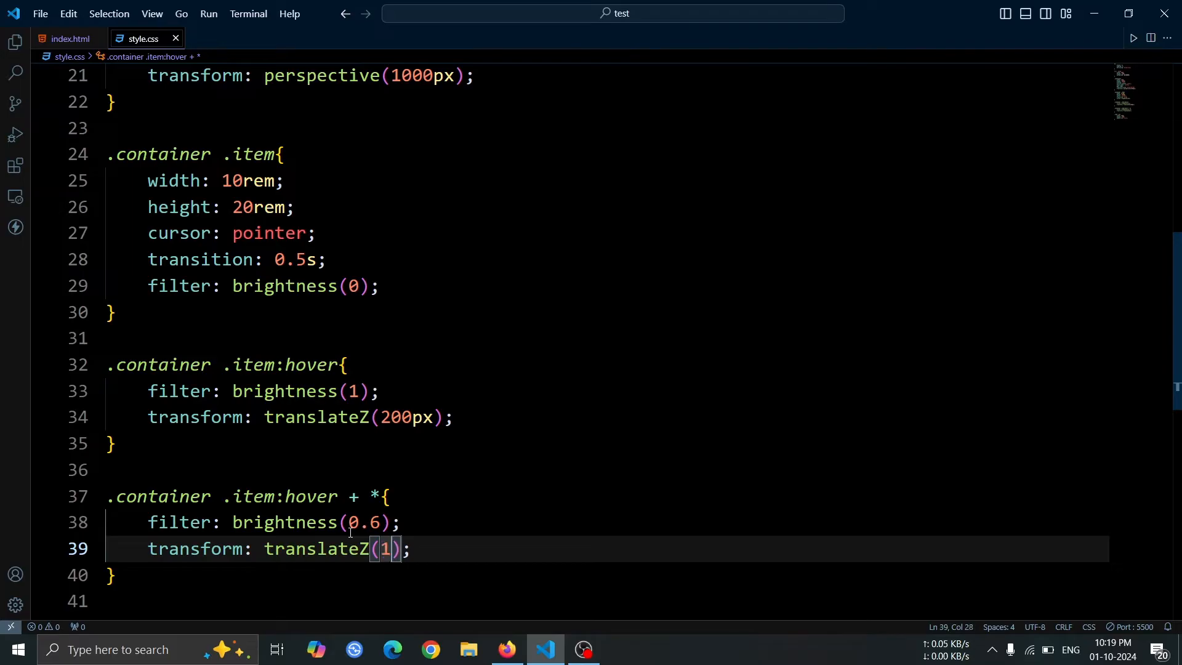
{"action": "type", "text": "50px) r"}
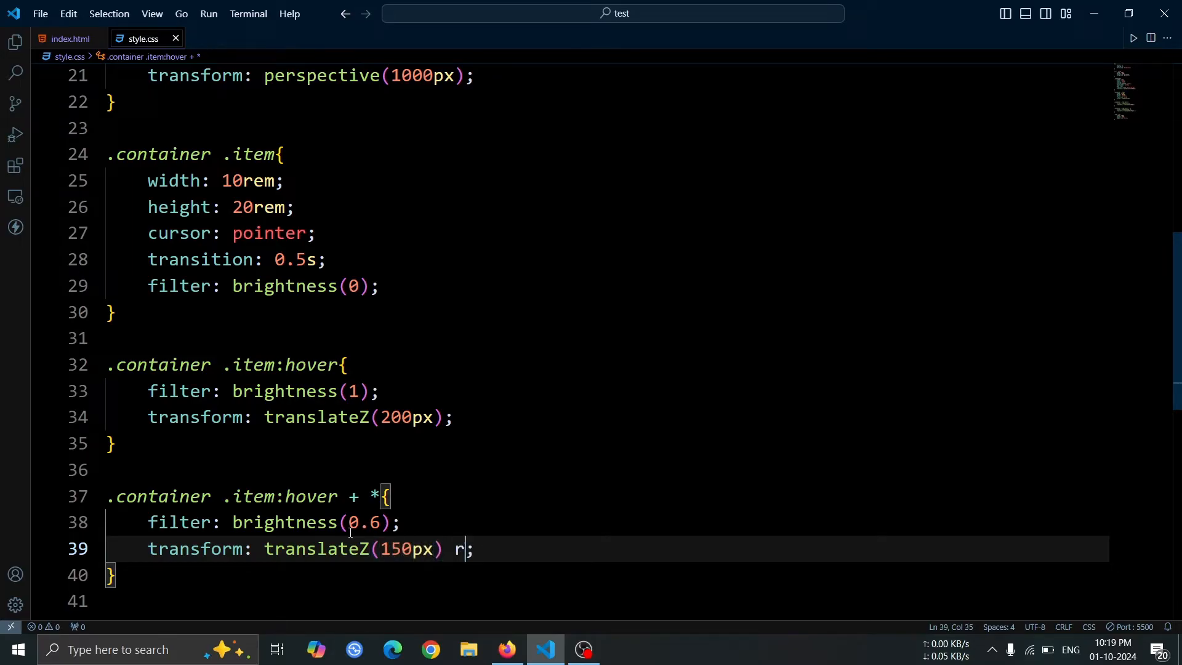
{"action": "type", "text": "otateY"}
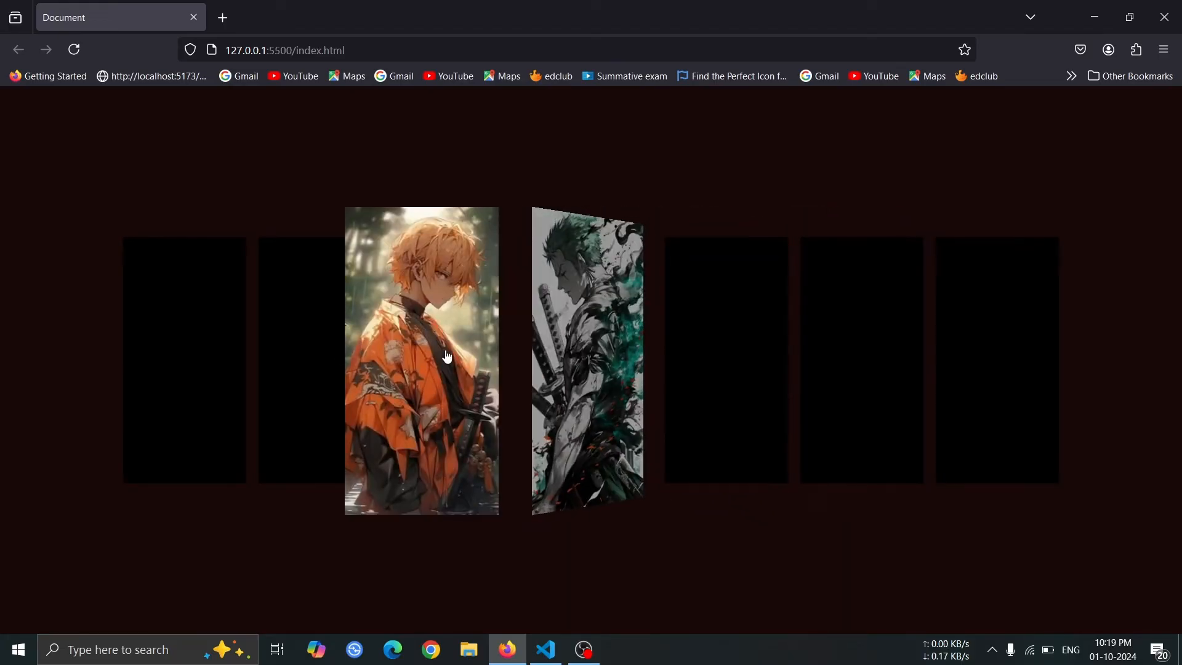
{"action": "left_click", "coordinate": [546, 649]}
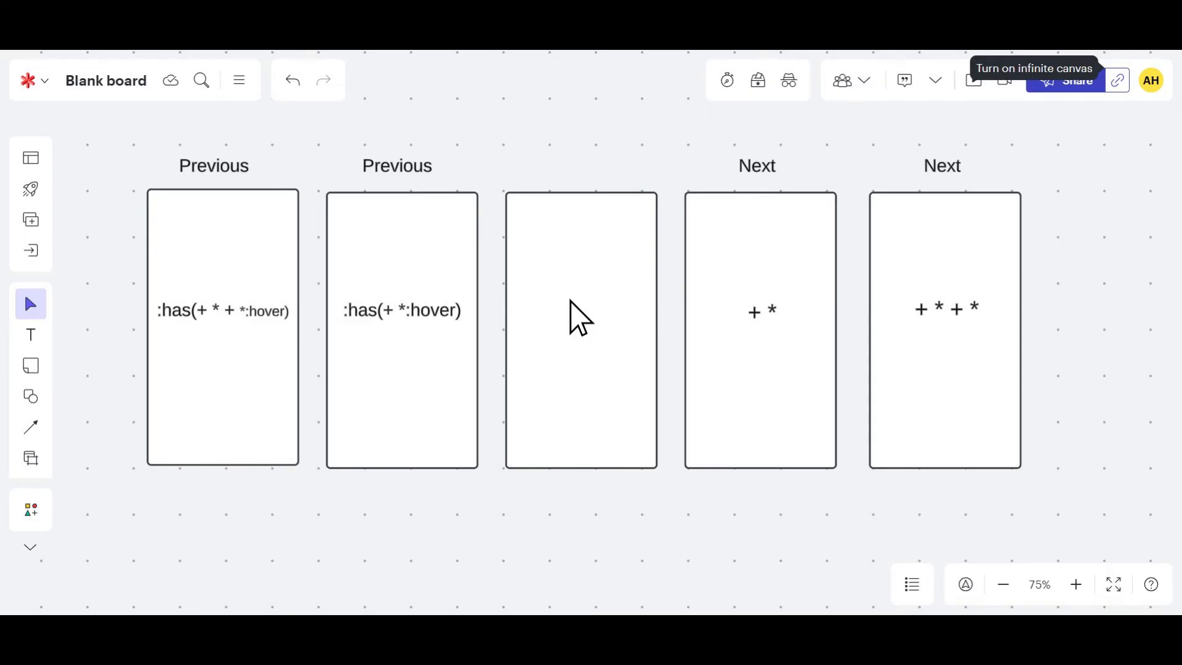
Add a .container .item:has(+ *:hover) rule with brightness 0.6 and rotateY(-40deg), then preview in Firefox
{"action": "left_click", "coordinate": [545, 655]}
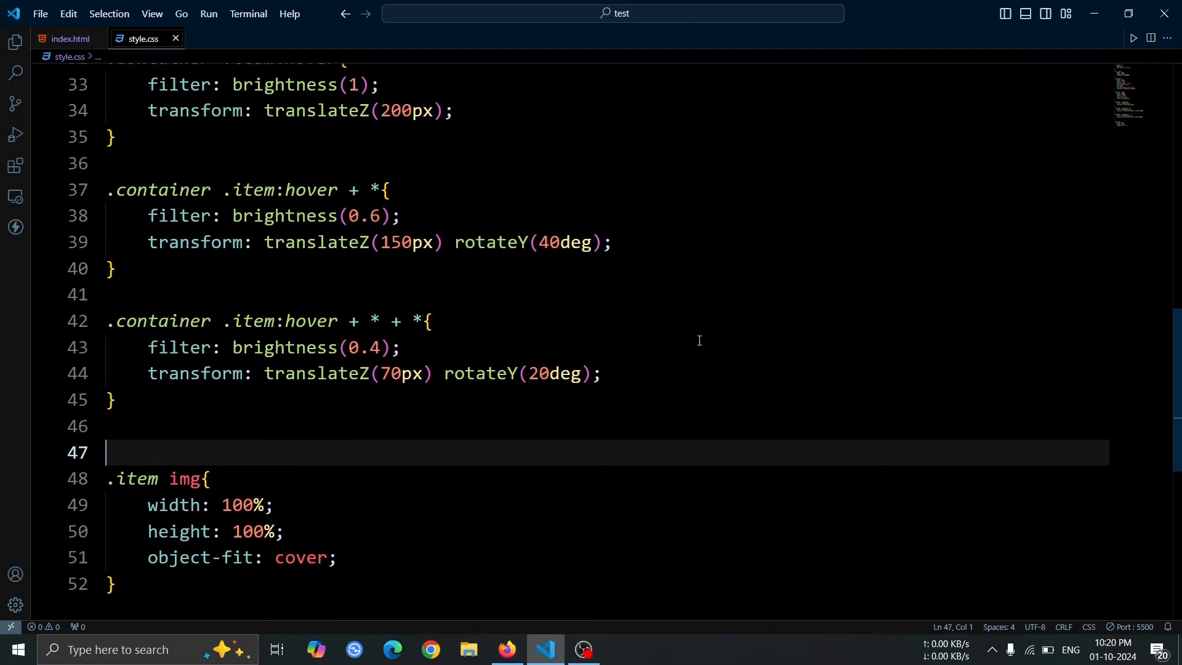
{"action": "type", "text": "."}
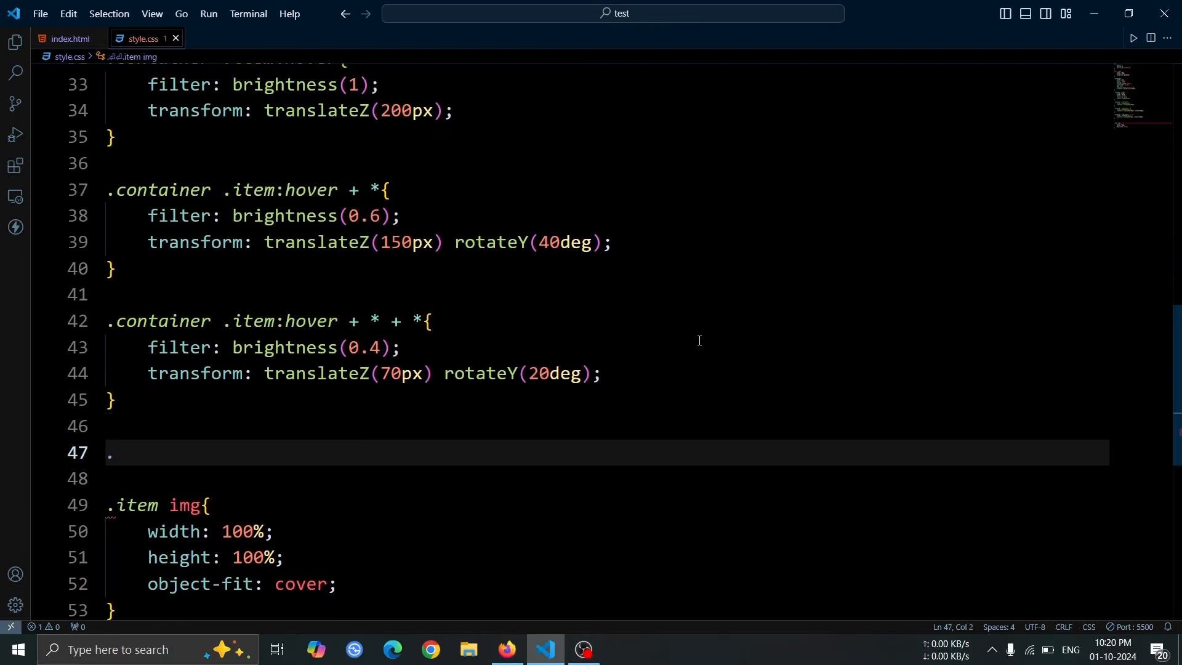
{"action": "type", "text": "container .item:has(+ *:hover){"}
{"action": "type", "text": "filter: brightness();"}
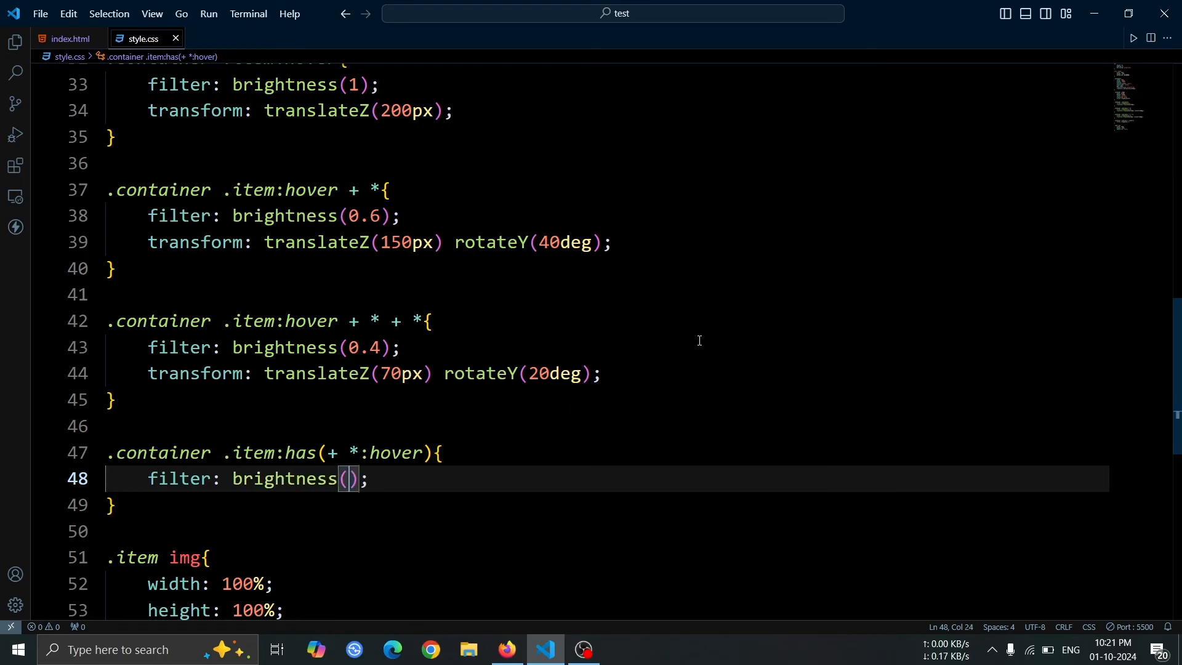
{"action": "type", "text": "0.6"}
{"action": "type", "text": "transform: translateZ(150px);"}
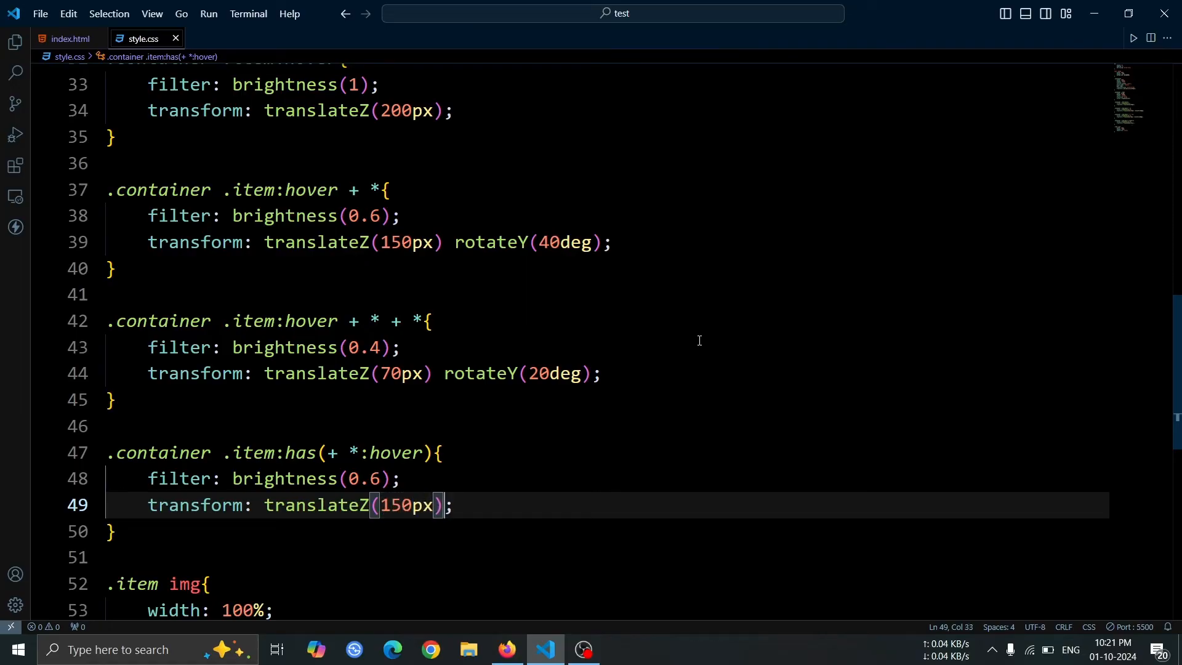
{"action": "type", "text": "rotateY(-40deg"}
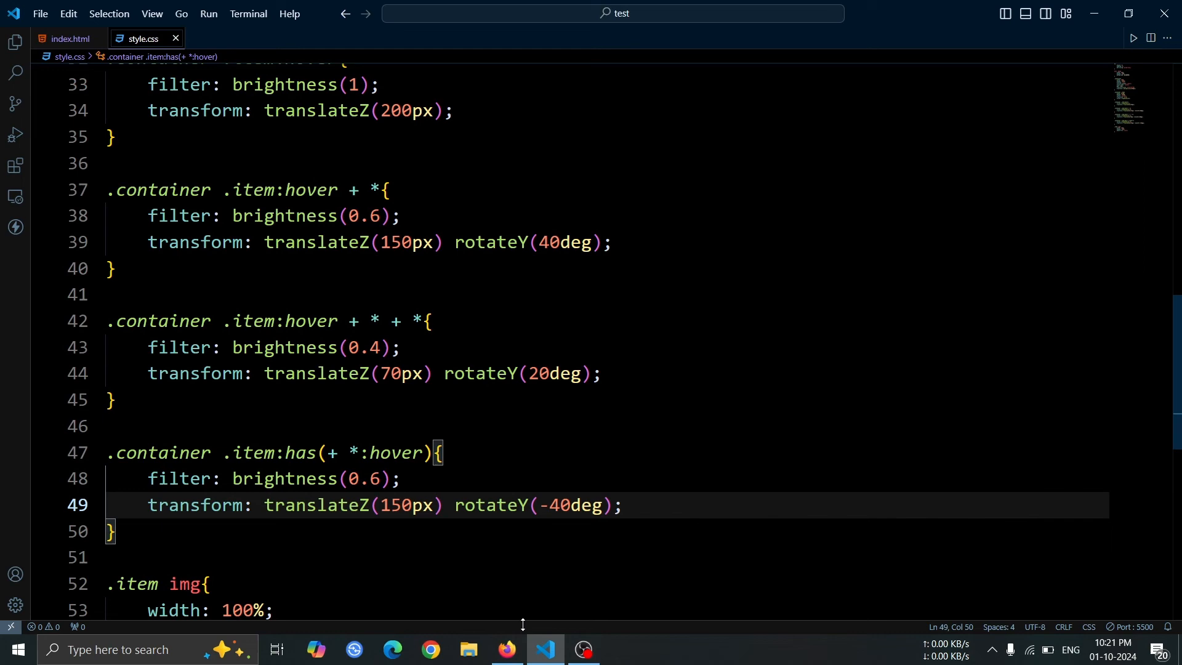
{"action": "left_click", "coordinate": [506, 649]}
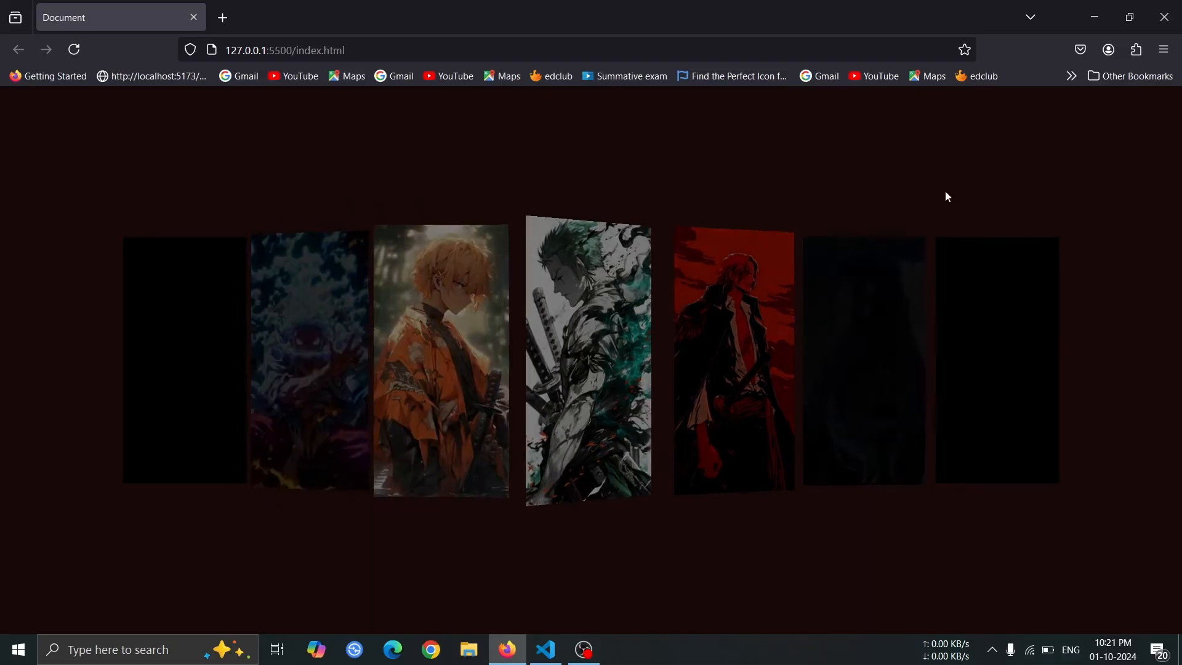
{"action": "left_click", "coordinate": [544, 648]}
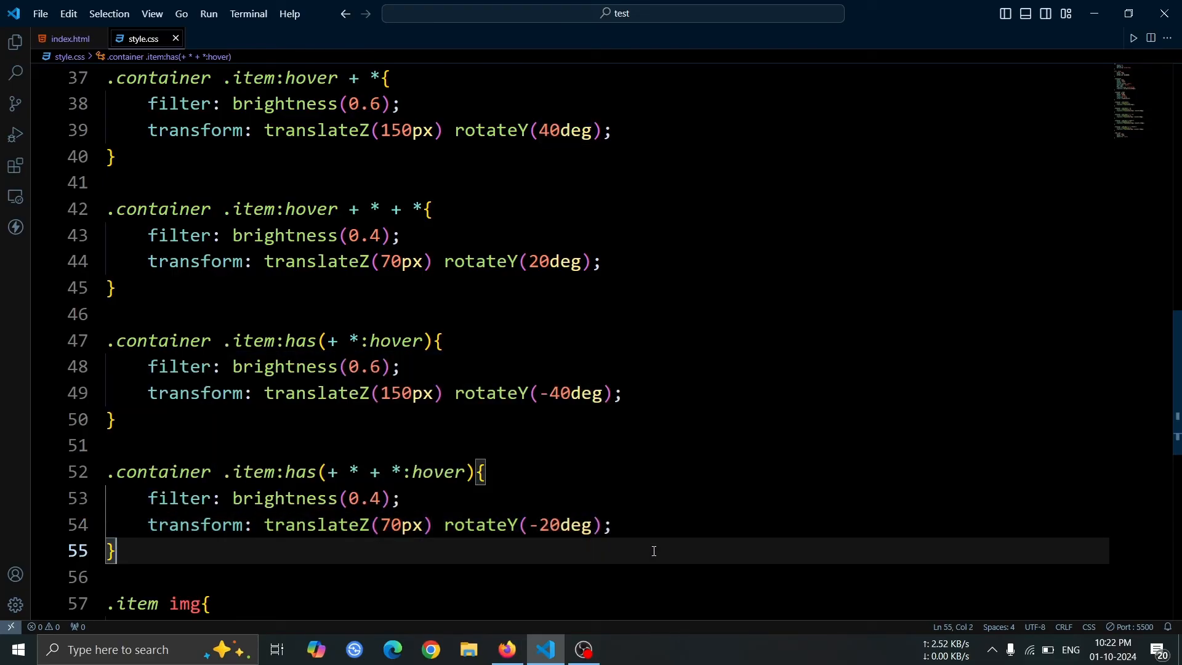
Bring up Firefox from the taskbar to check the two-sided tilted card cascade
{"action": "left_click", "coordinate": [506, 649]}
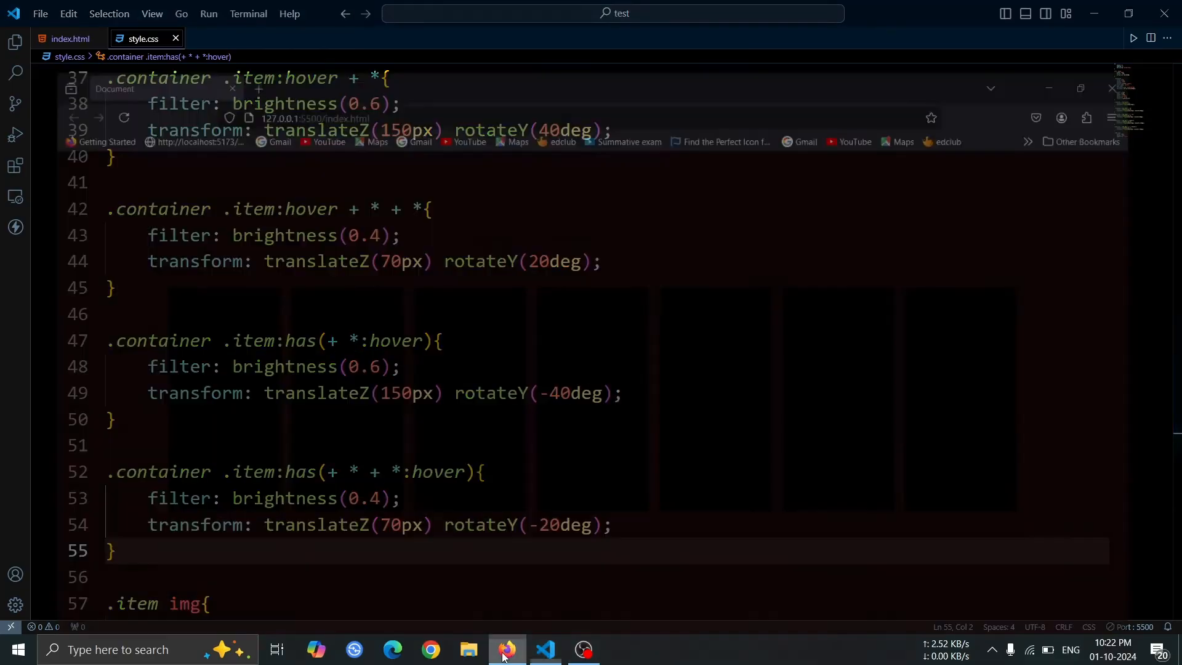
{"action": "left_click", "coordinate": [506, 649]}
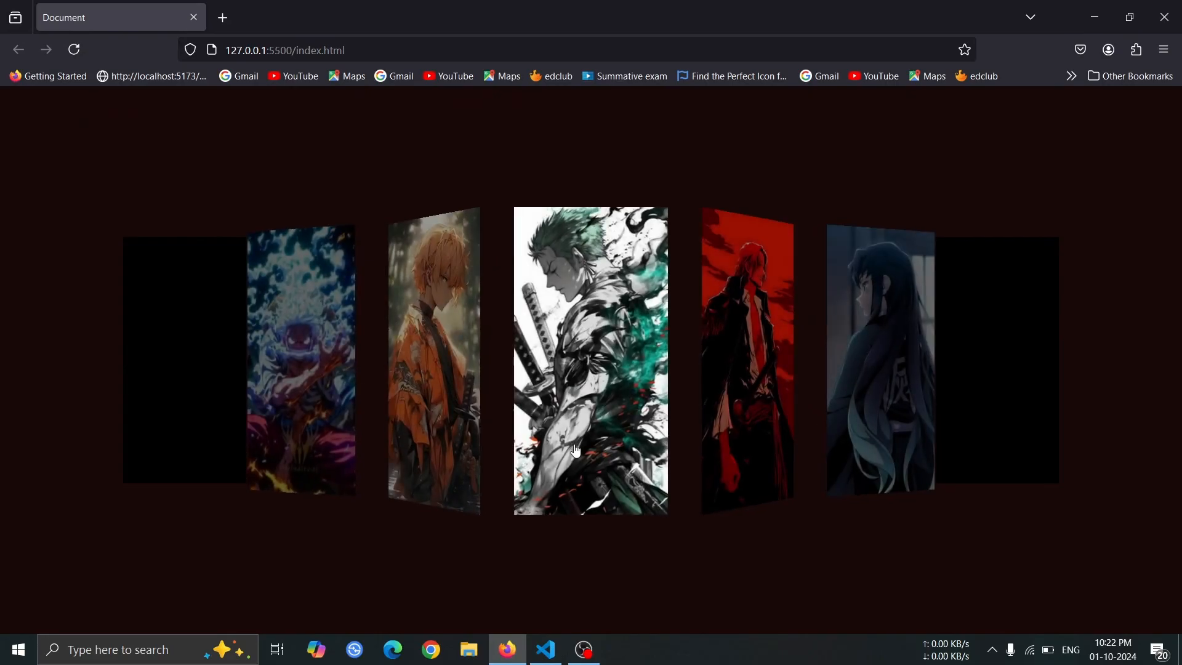